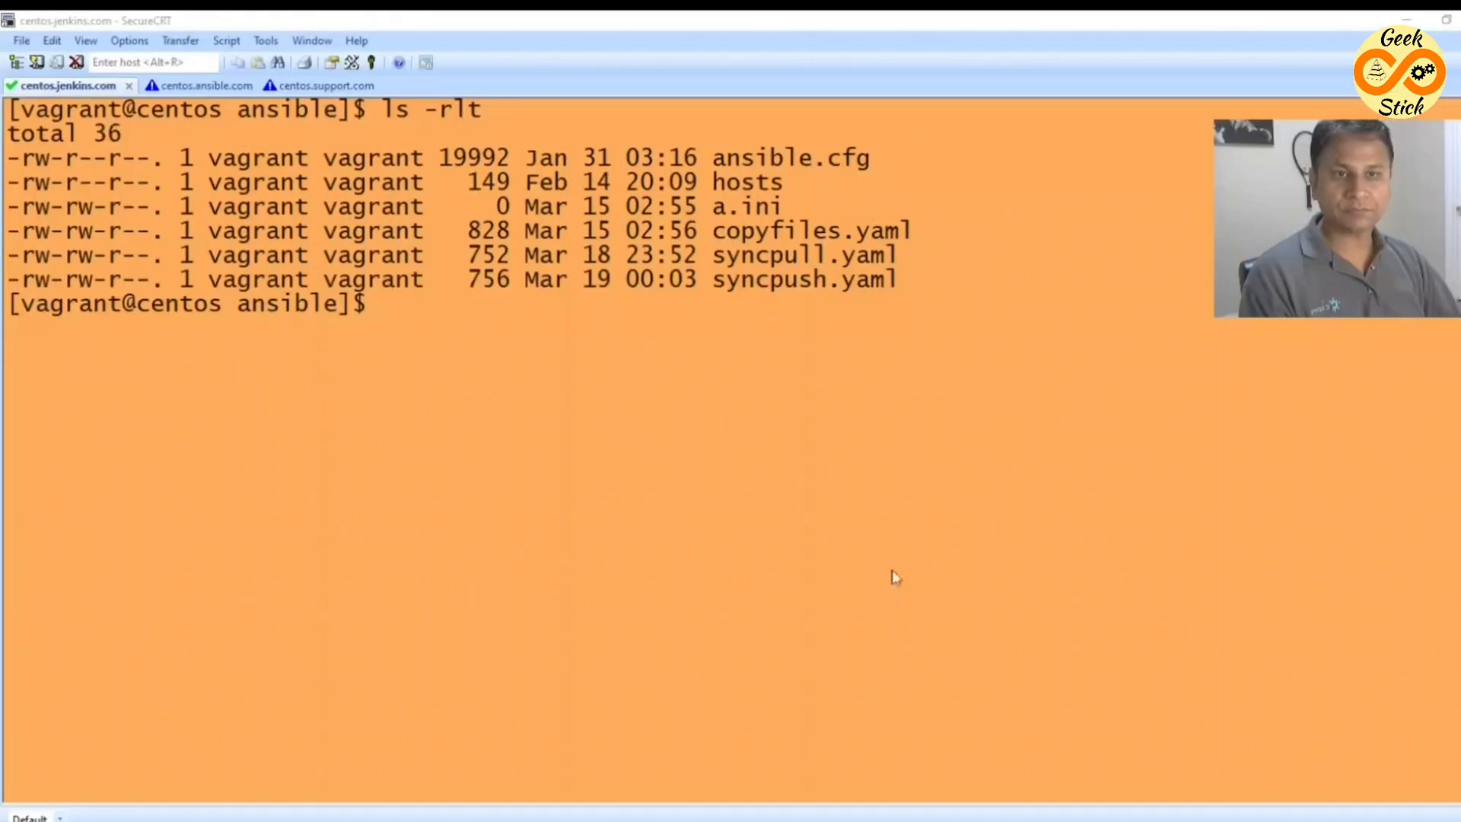
mouse_move(577, 584)
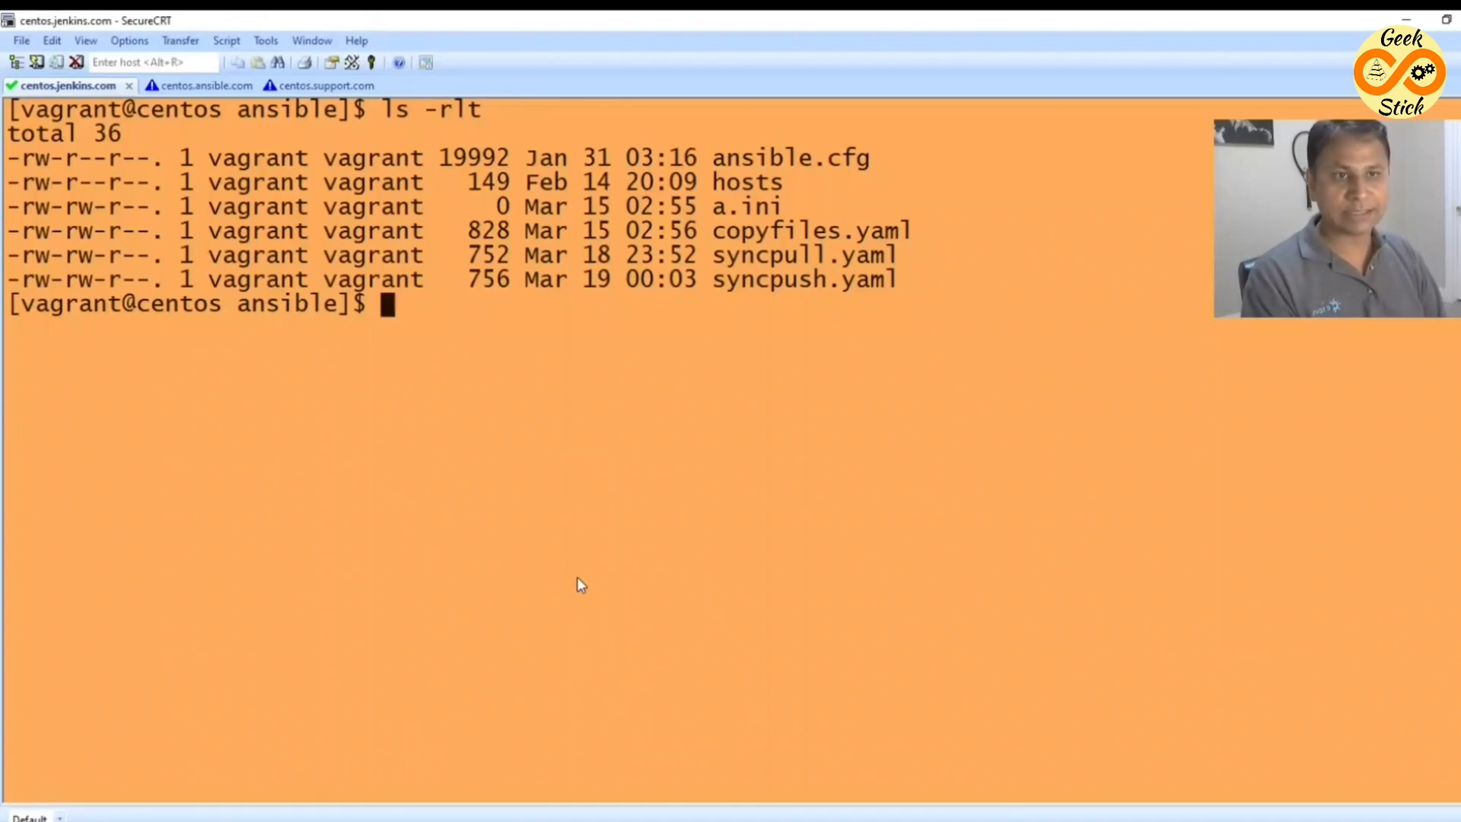
List the ansible folder with ls -lrt and start typing 'vi sy' for a sync playbook.
type("ls -lrt")
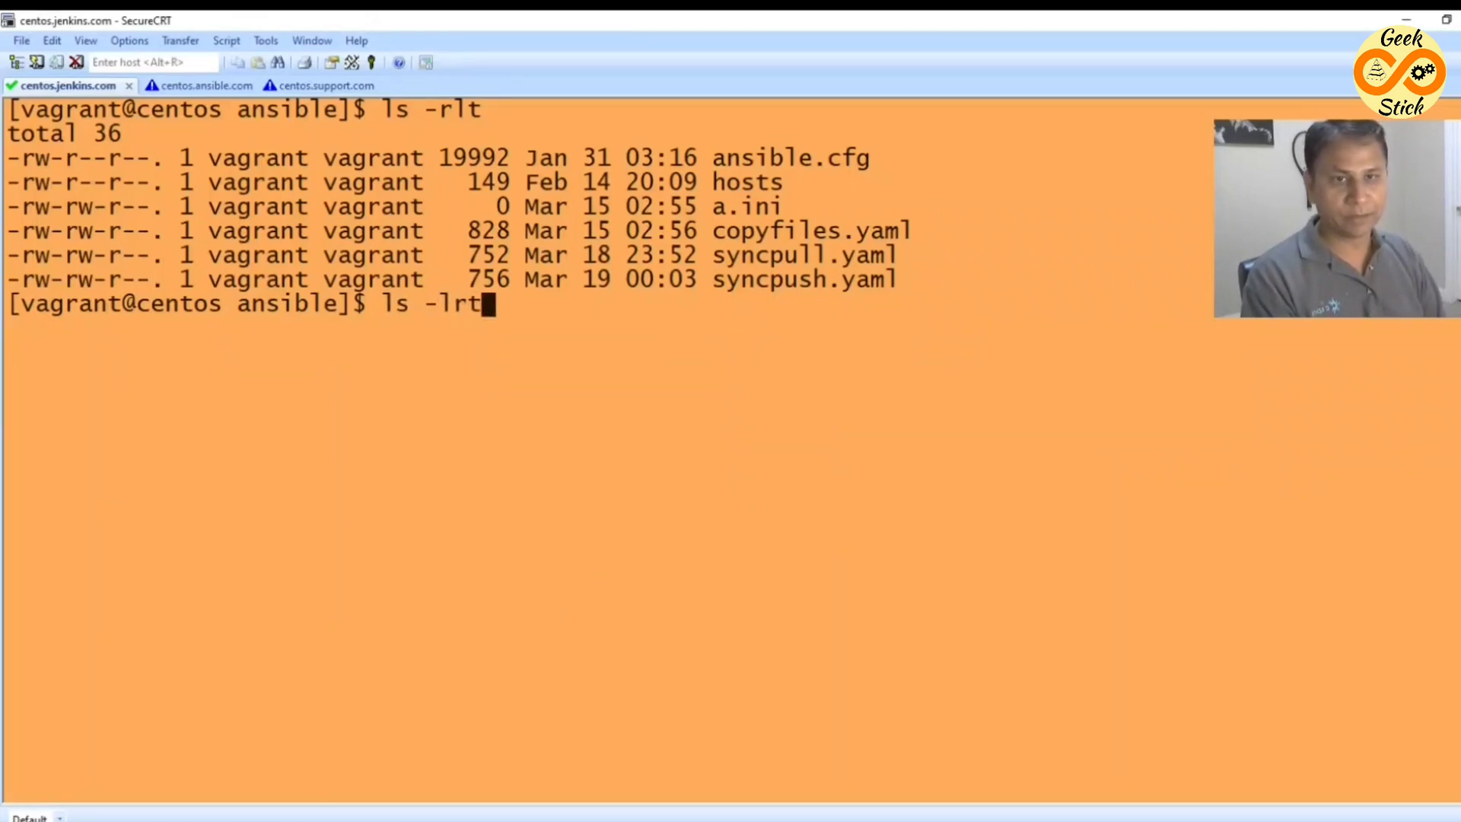
type("vi sy")
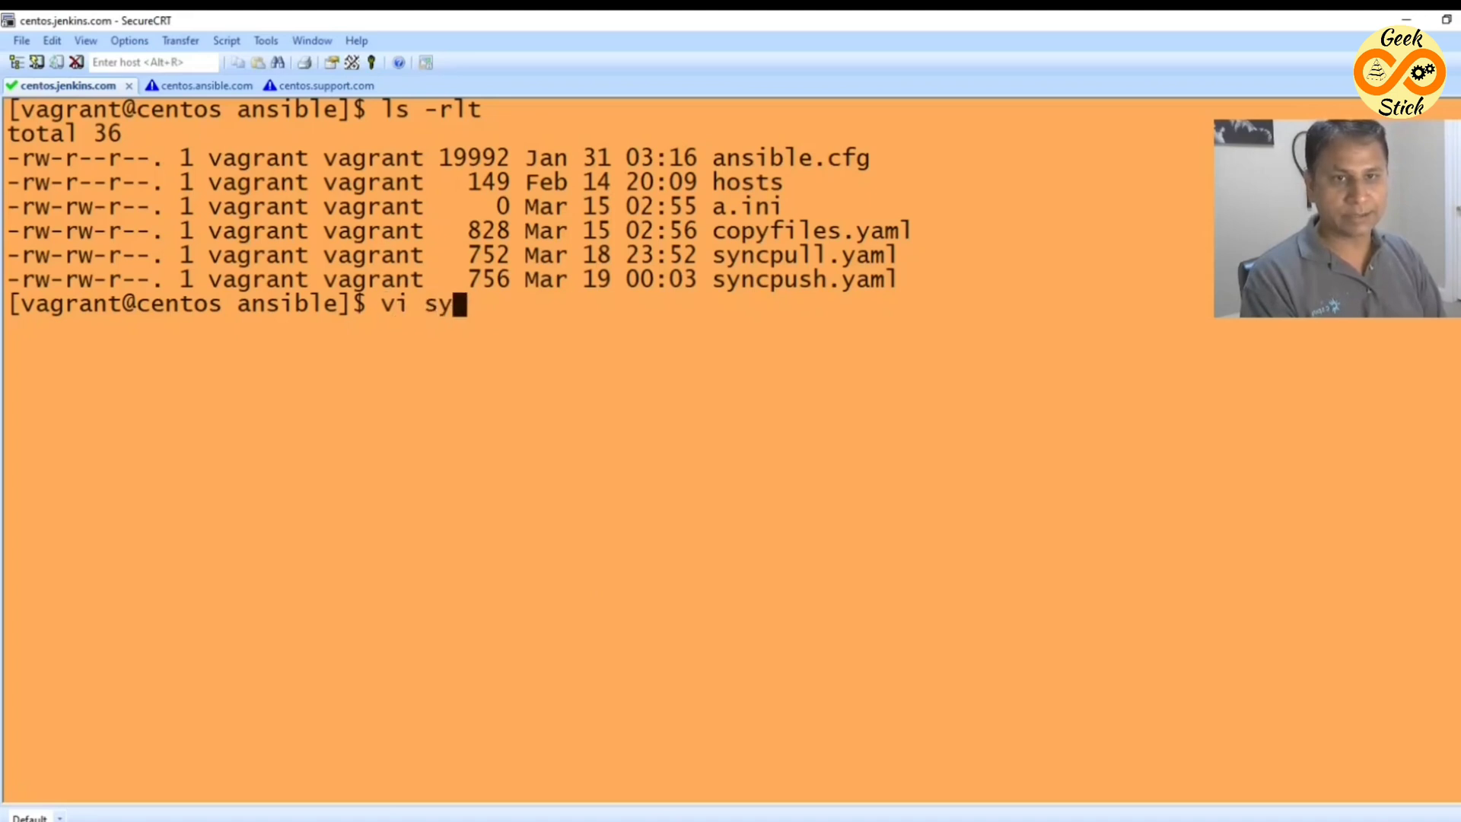
Open syncpull.yaml in vi and highlight its centos.ansible.com host entry.
key("Return")
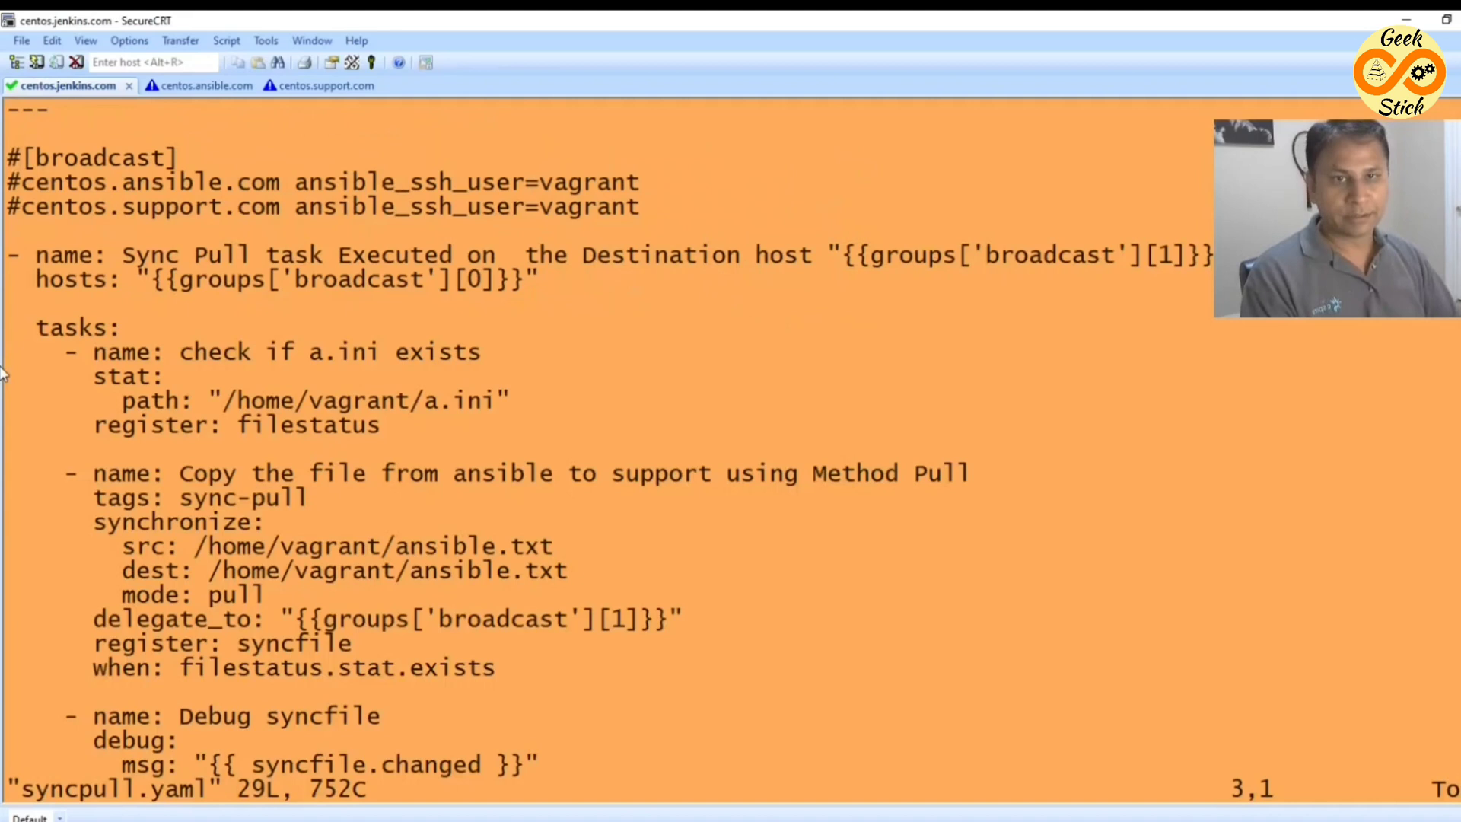
mouse_move(289, 210)
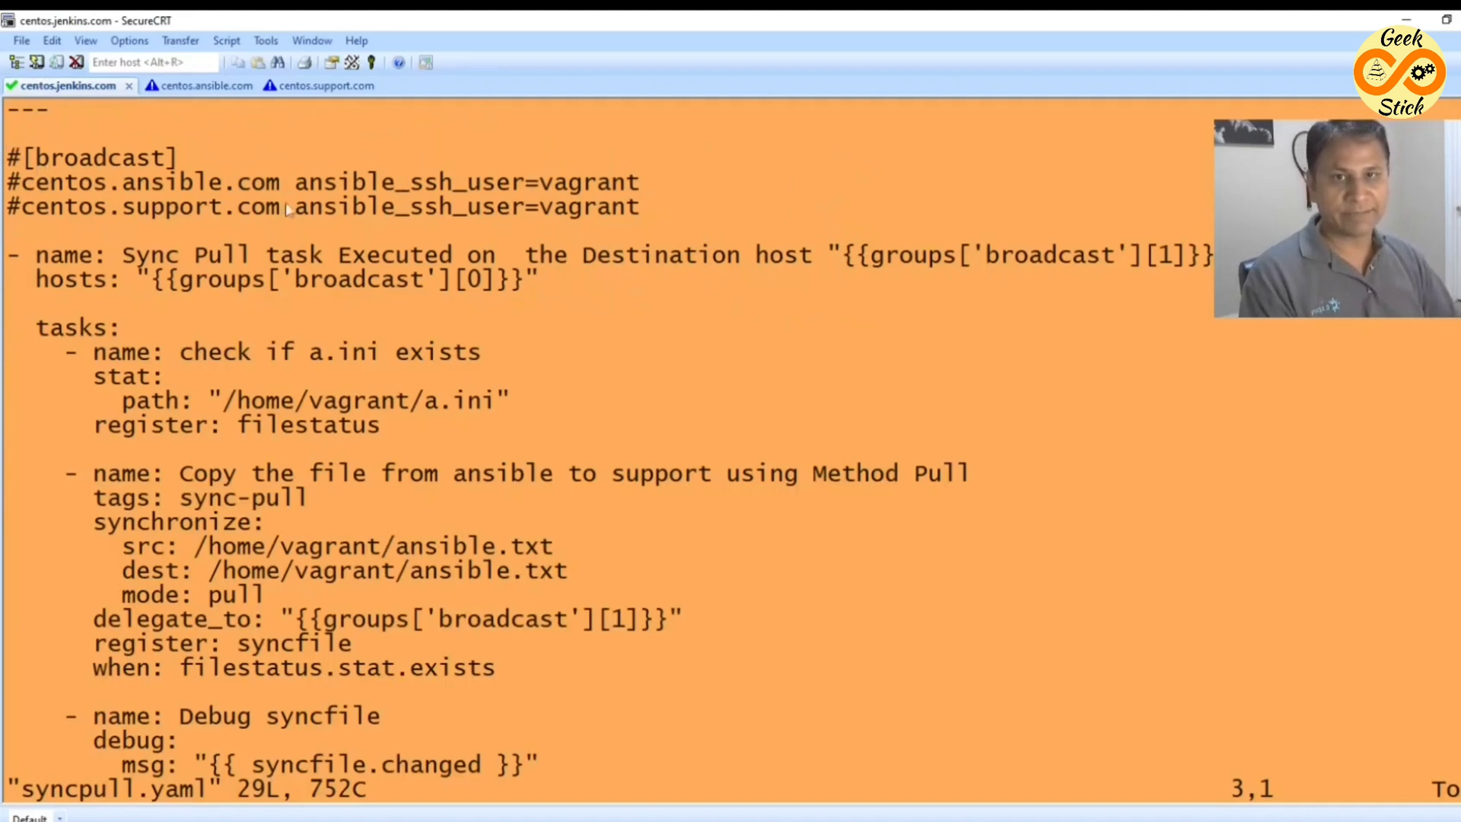
mouse_move(70, 158)
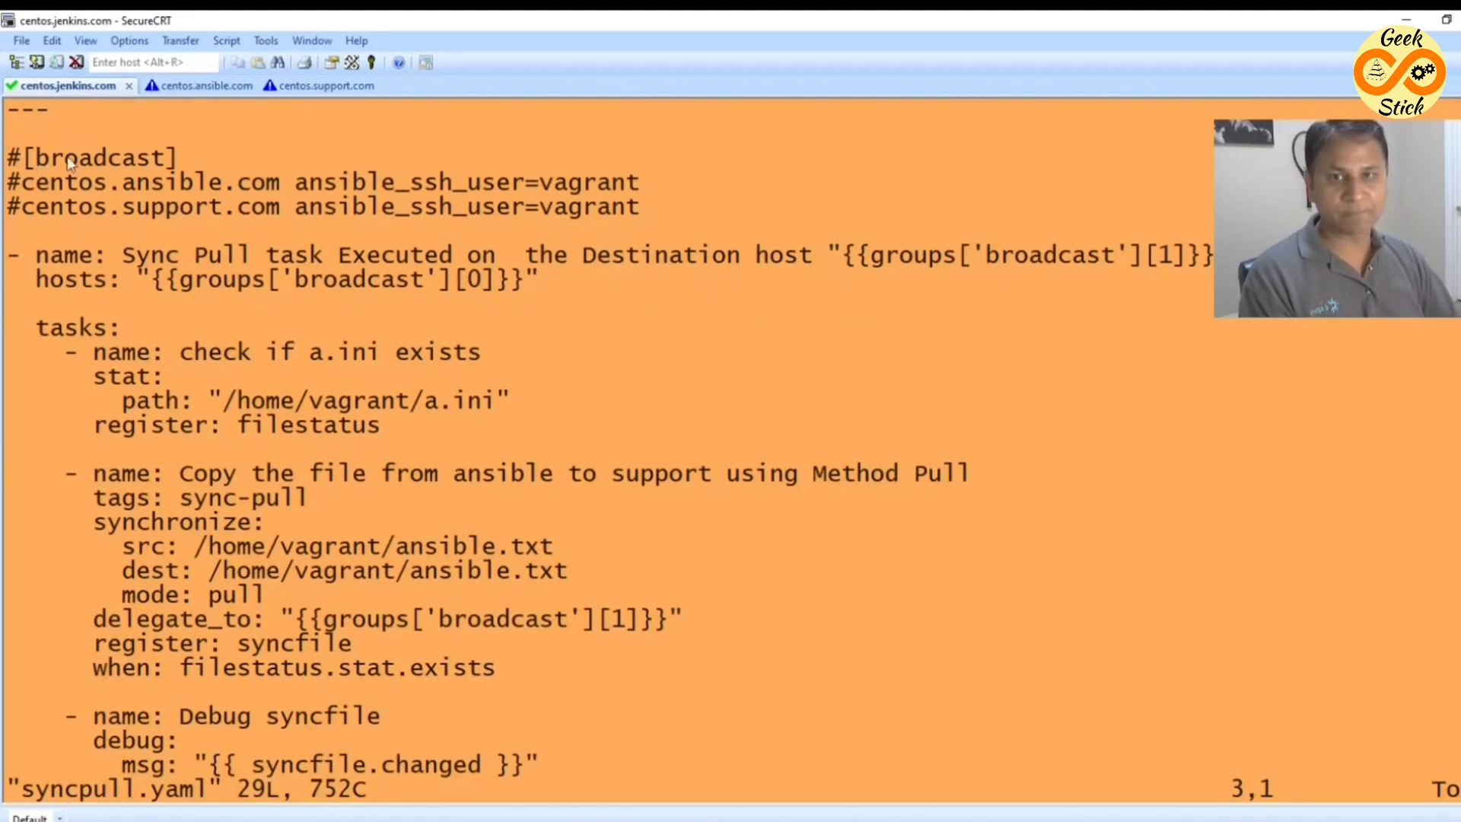
mouse_move(20, 242)
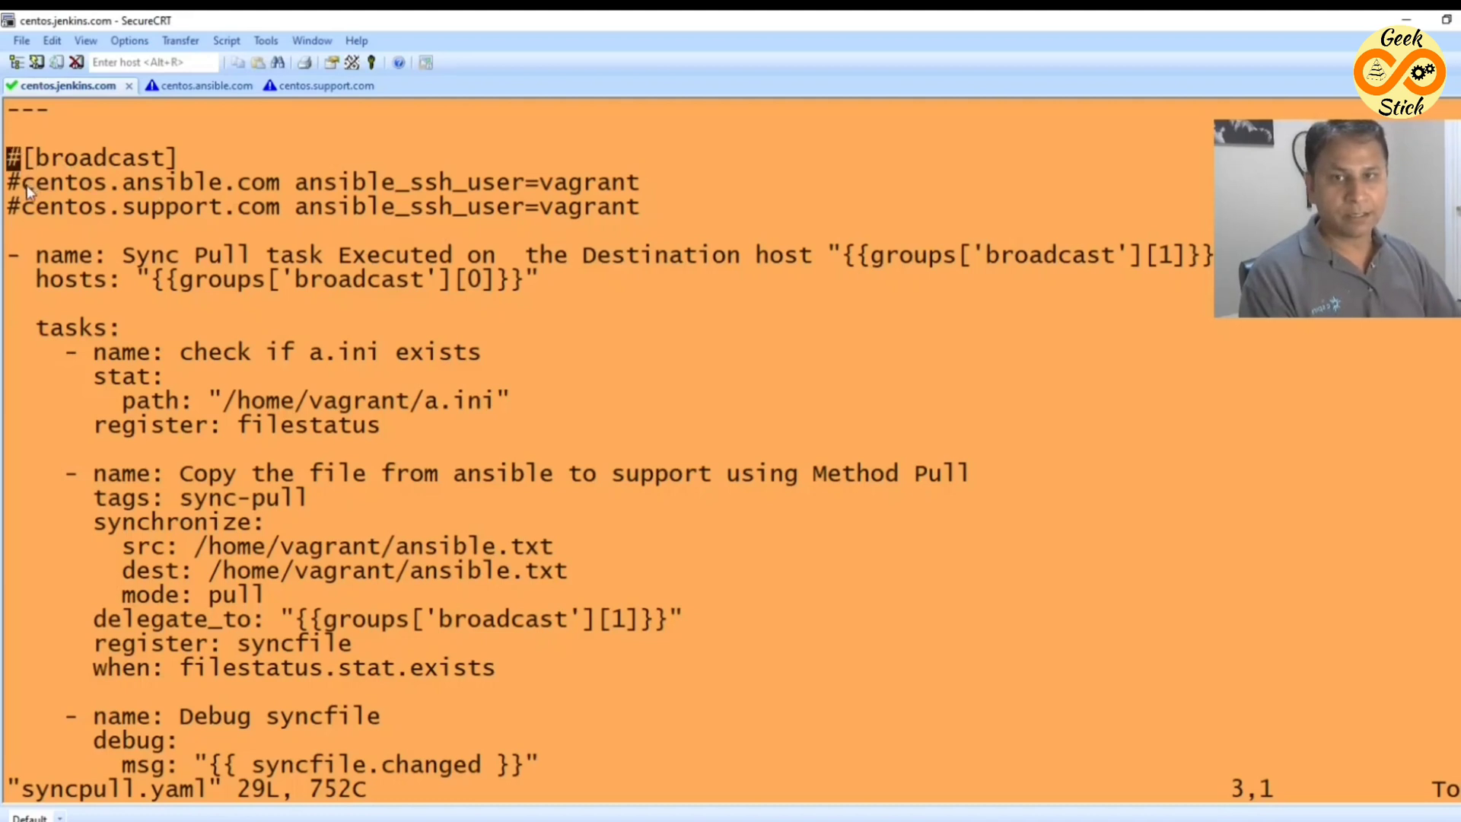
mouse_move(935, 290)
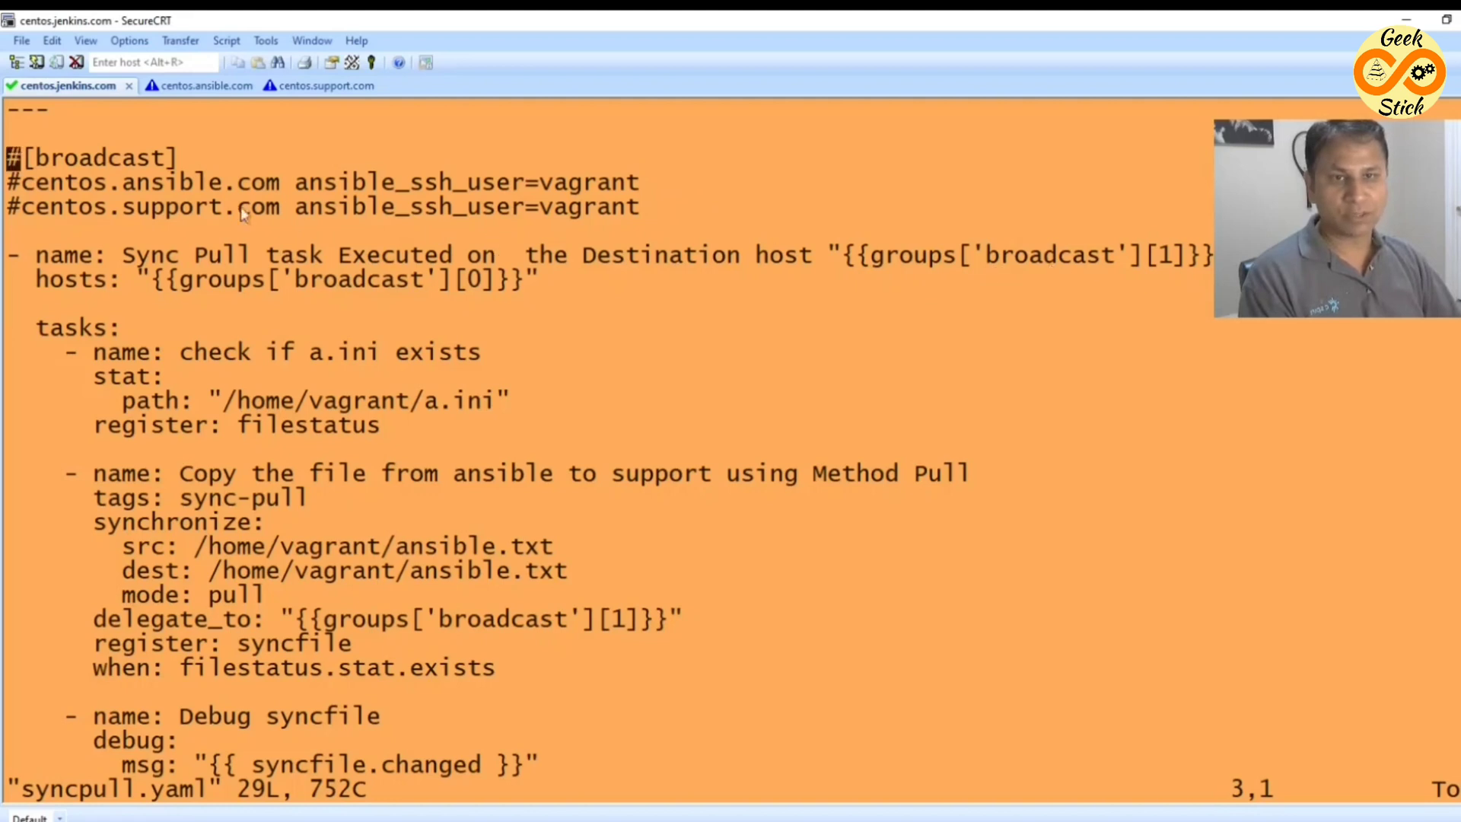
double_click(149, 206)
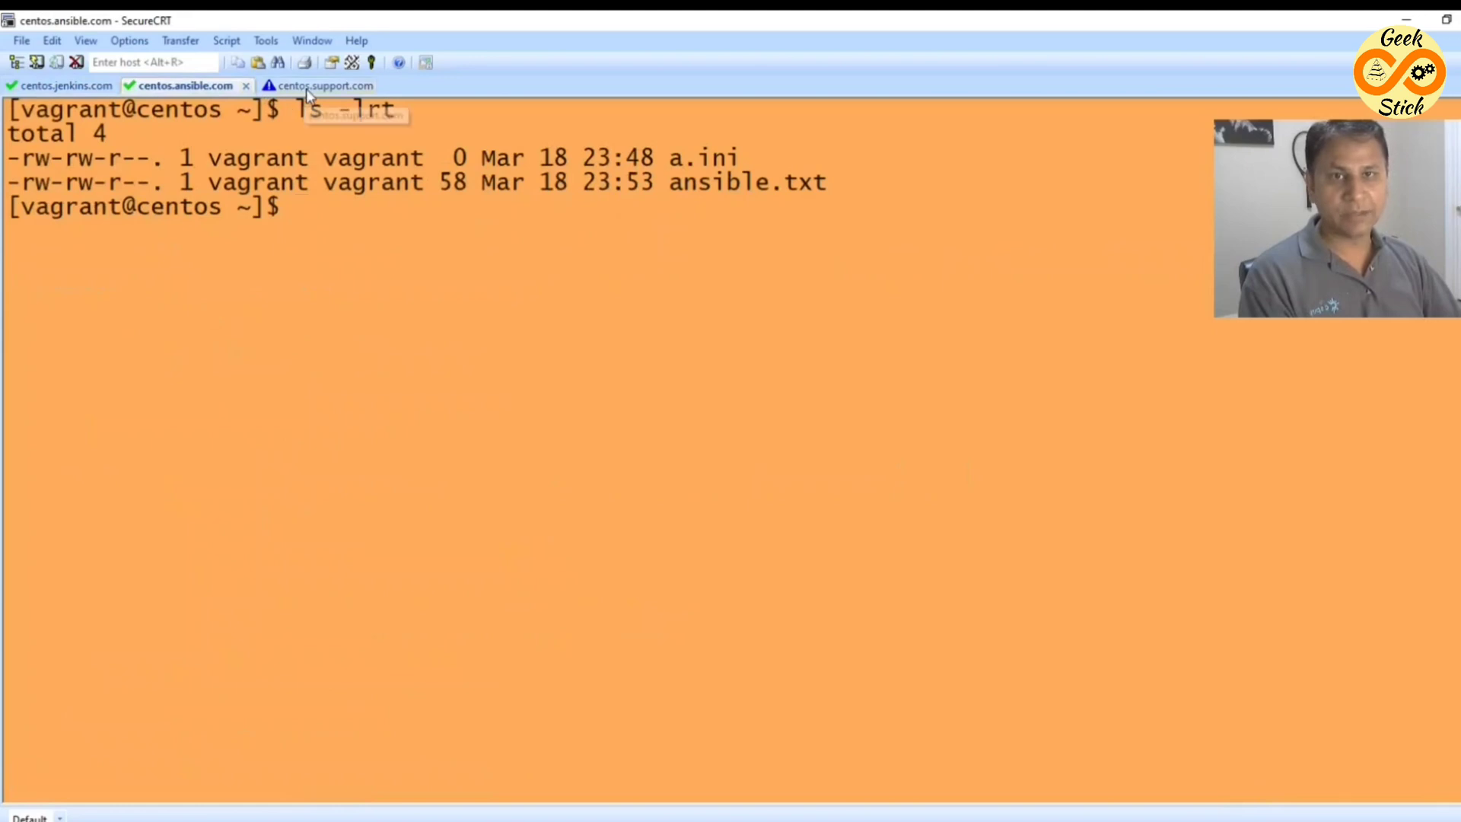
Compare the support and ansible hosts' files against the syncpull.yaml sync task, then refocus the editor.
left_click(317, 86)
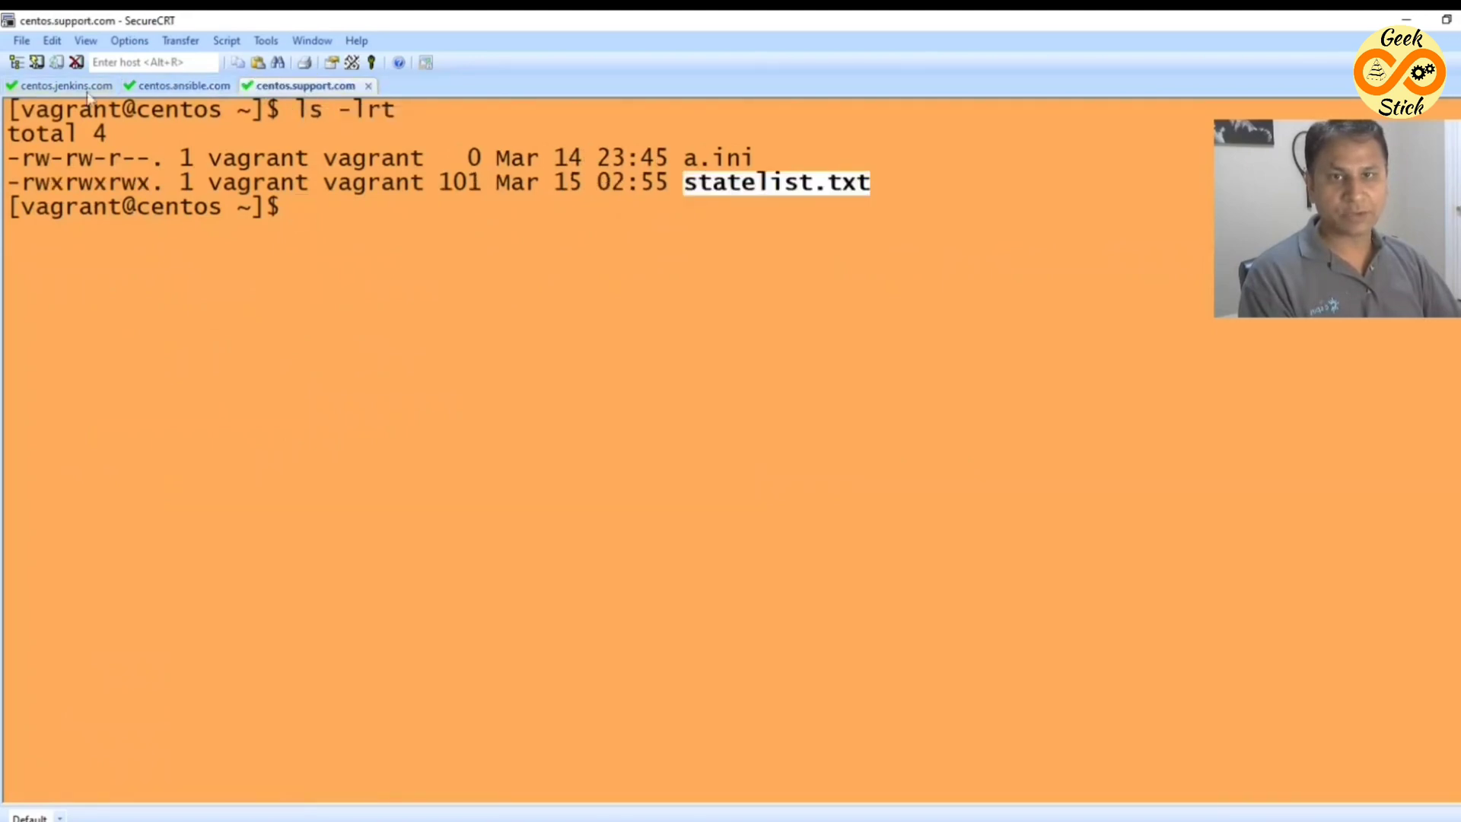
left_click(64, 84)
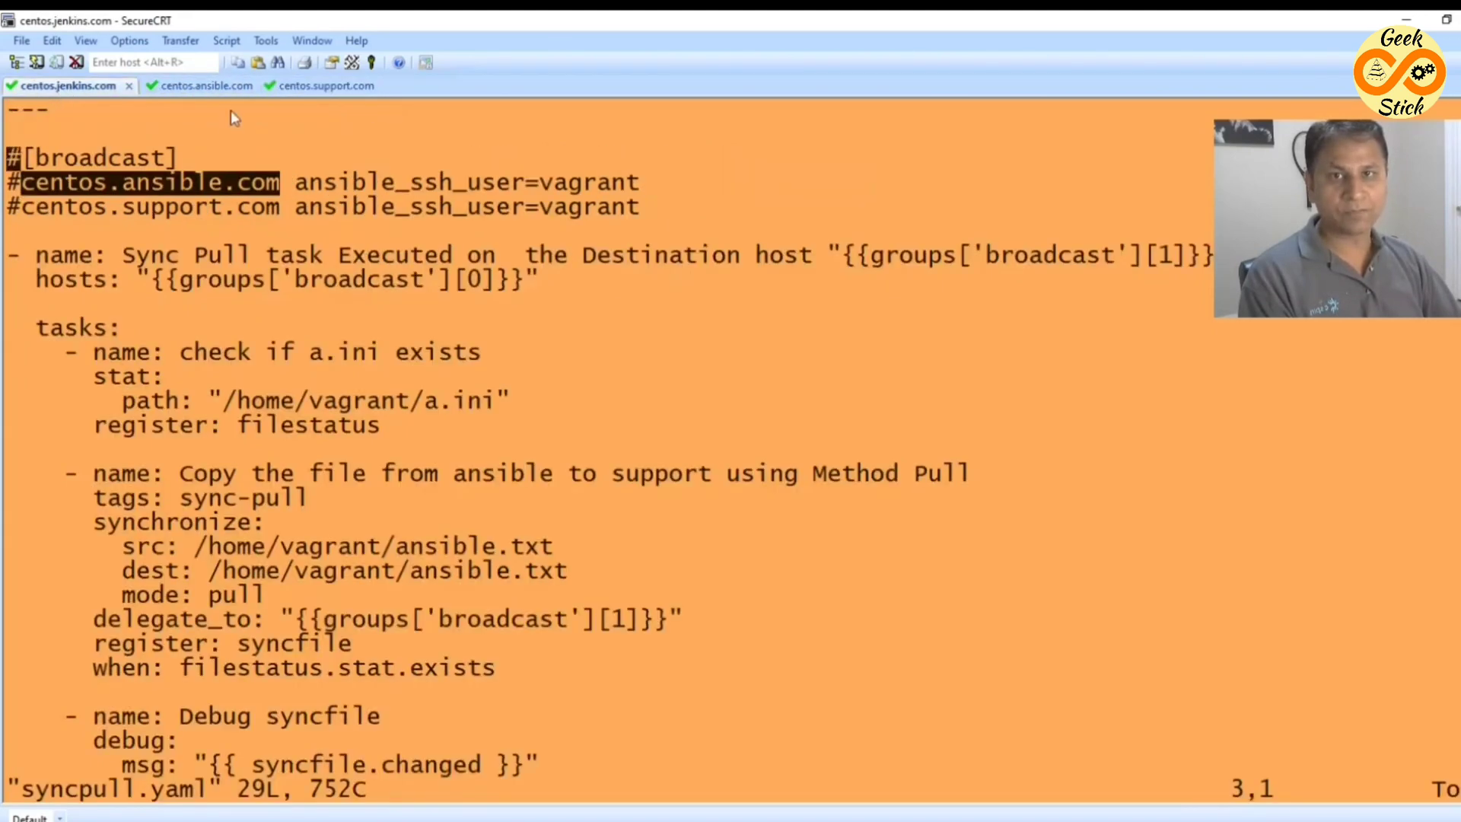
mouse_move(289, 506)
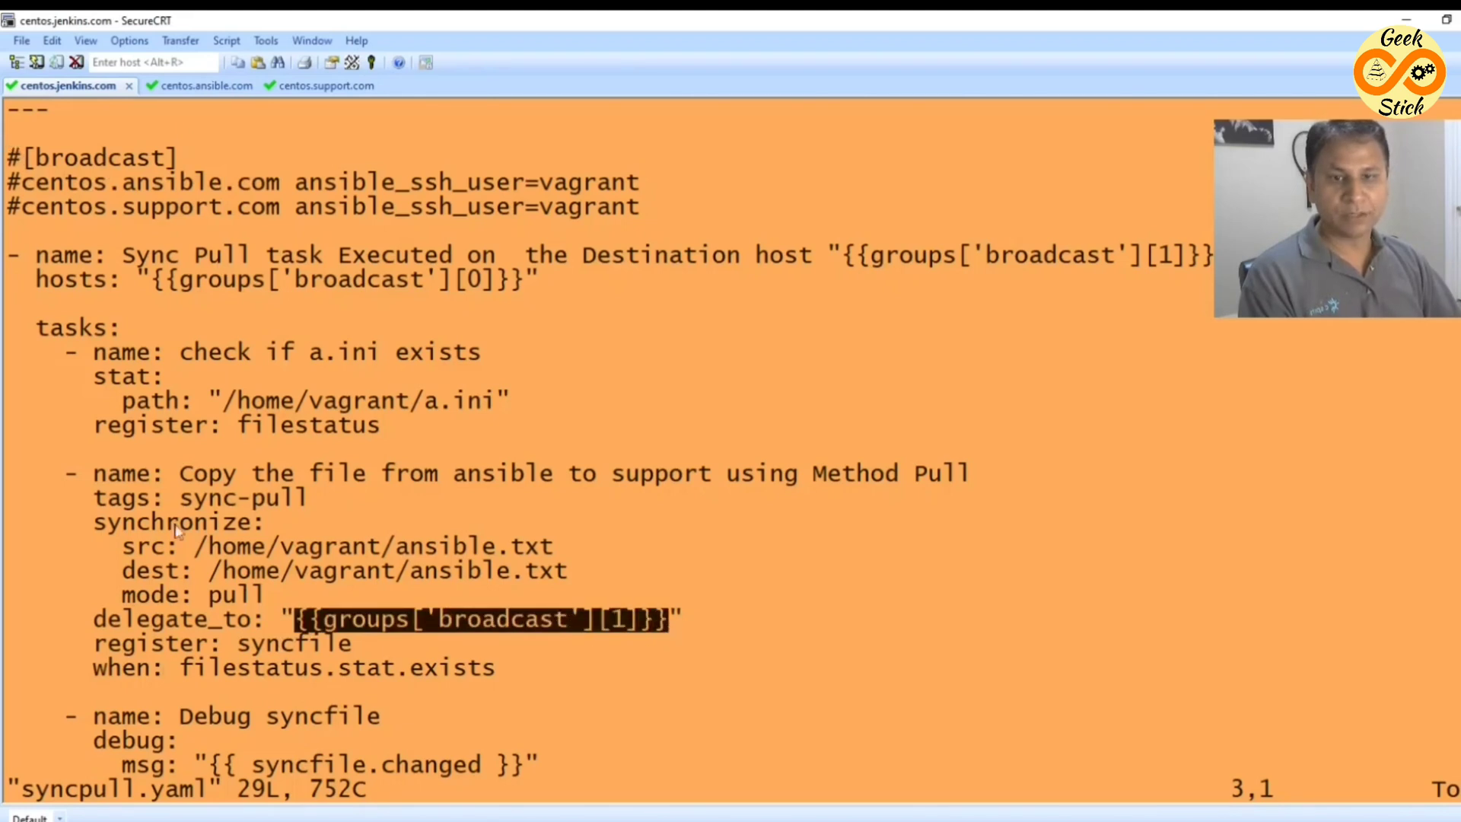
left_click(140, 547)
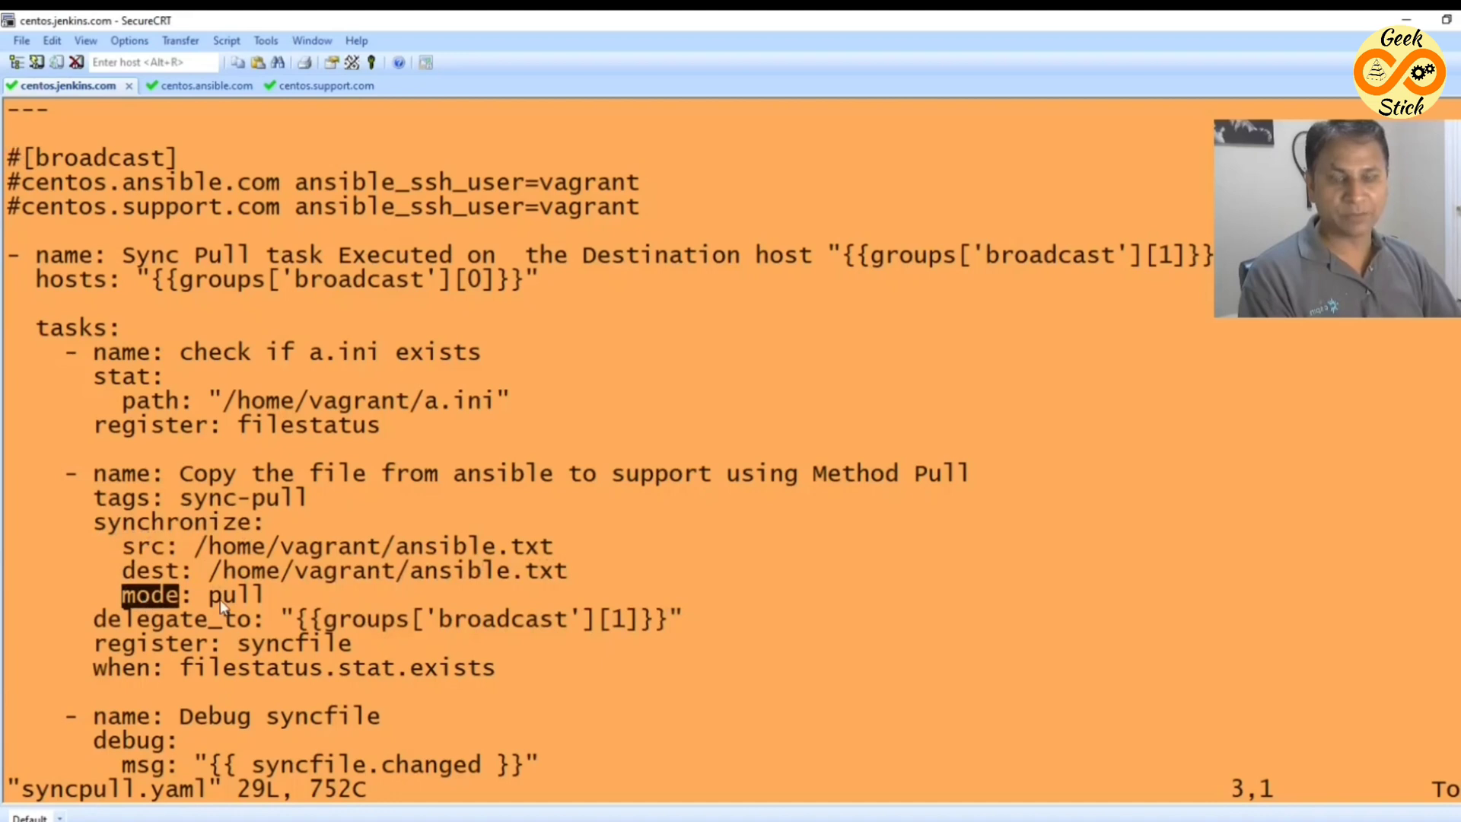
mouse_move(283, 279)
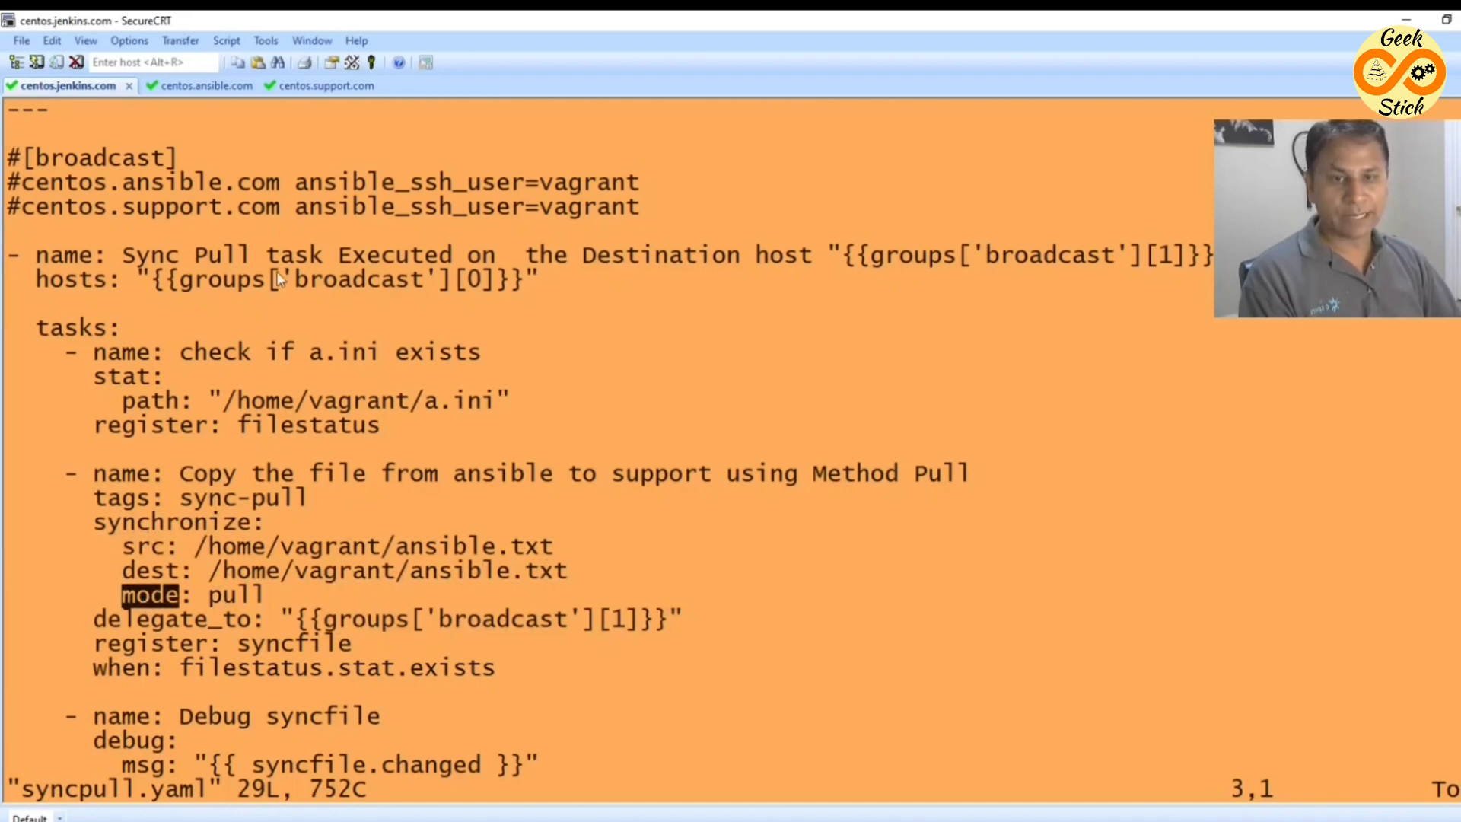
mouse_move(545, 634)
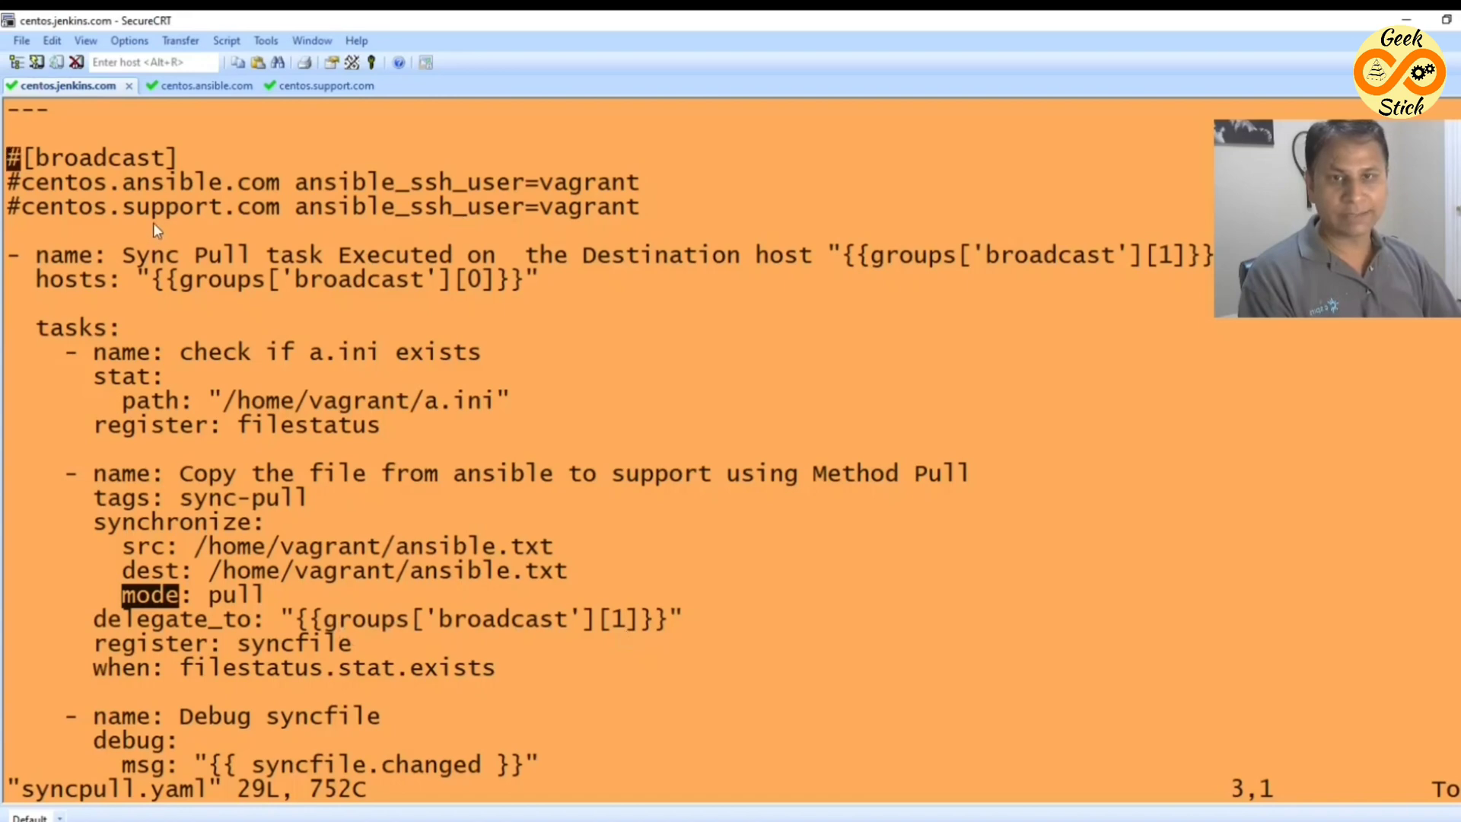
left_click(303, 85)
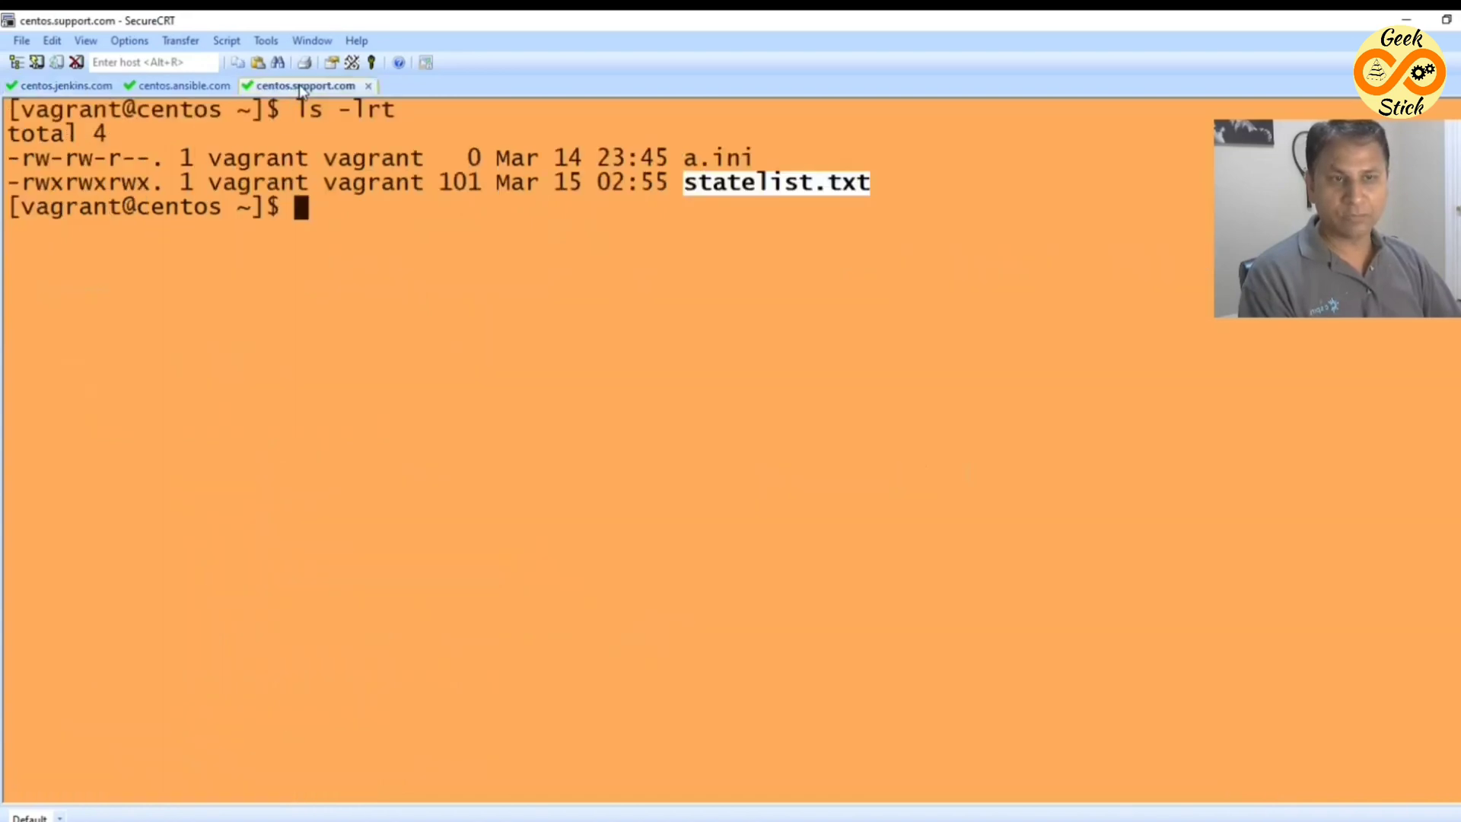
left_click(63, 85)
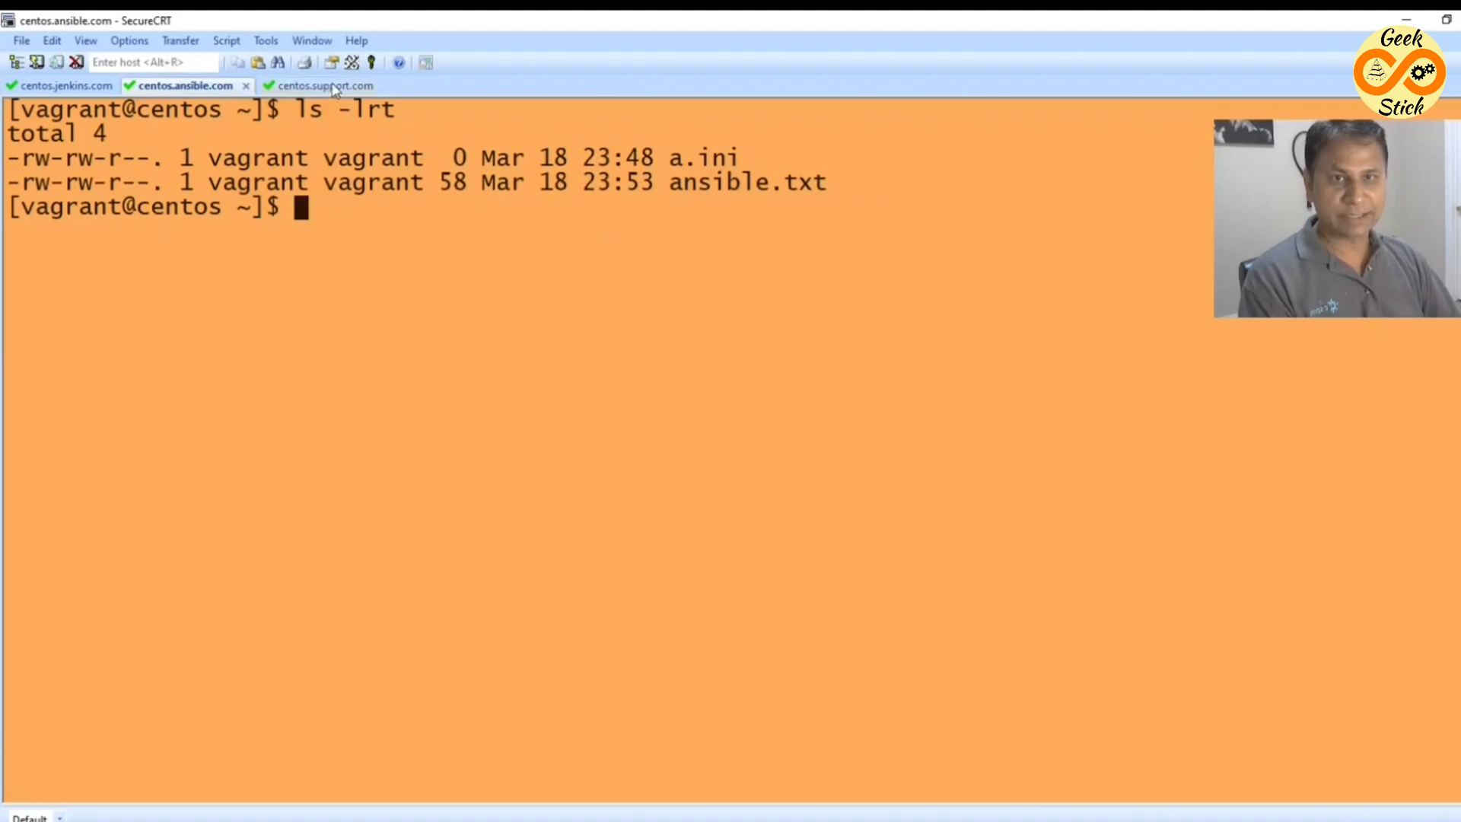
left_click(61, 85)
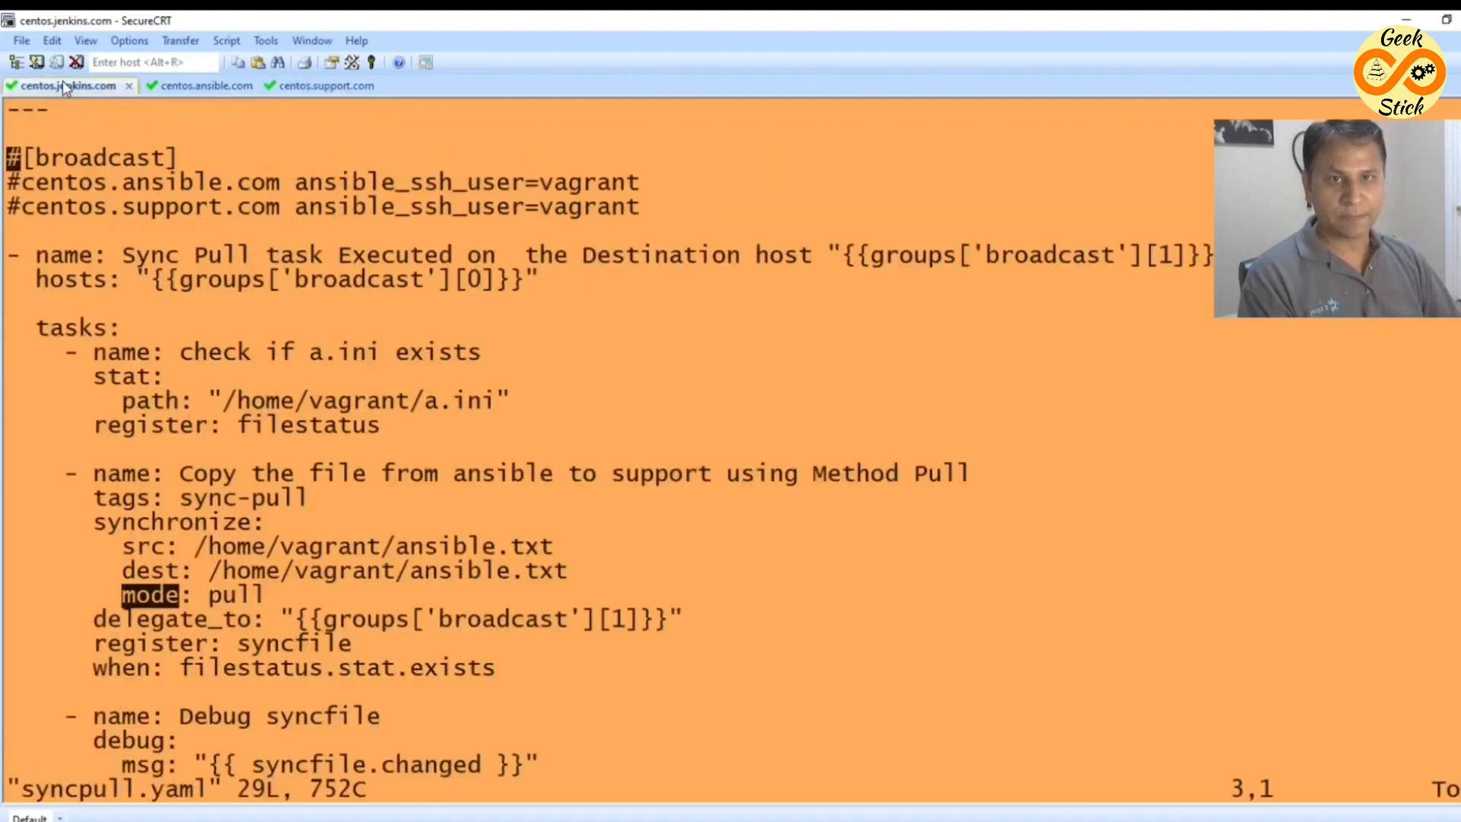
left_click(183, 85)
type(":Q")
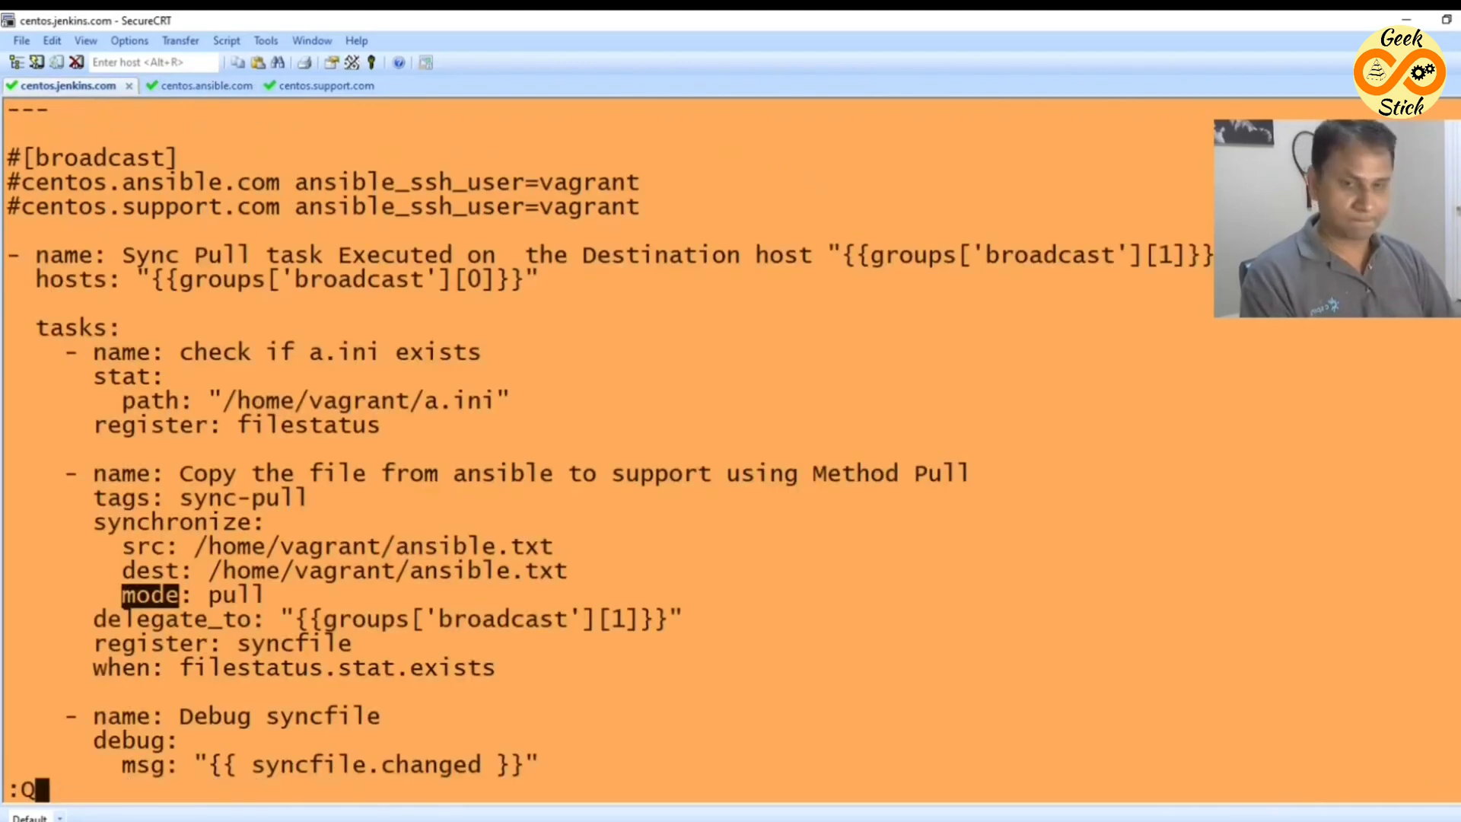
Quit vi and run 'ansible-playbook syncpull.yaml' to pull ansible.txt to the support host.
key("Return")
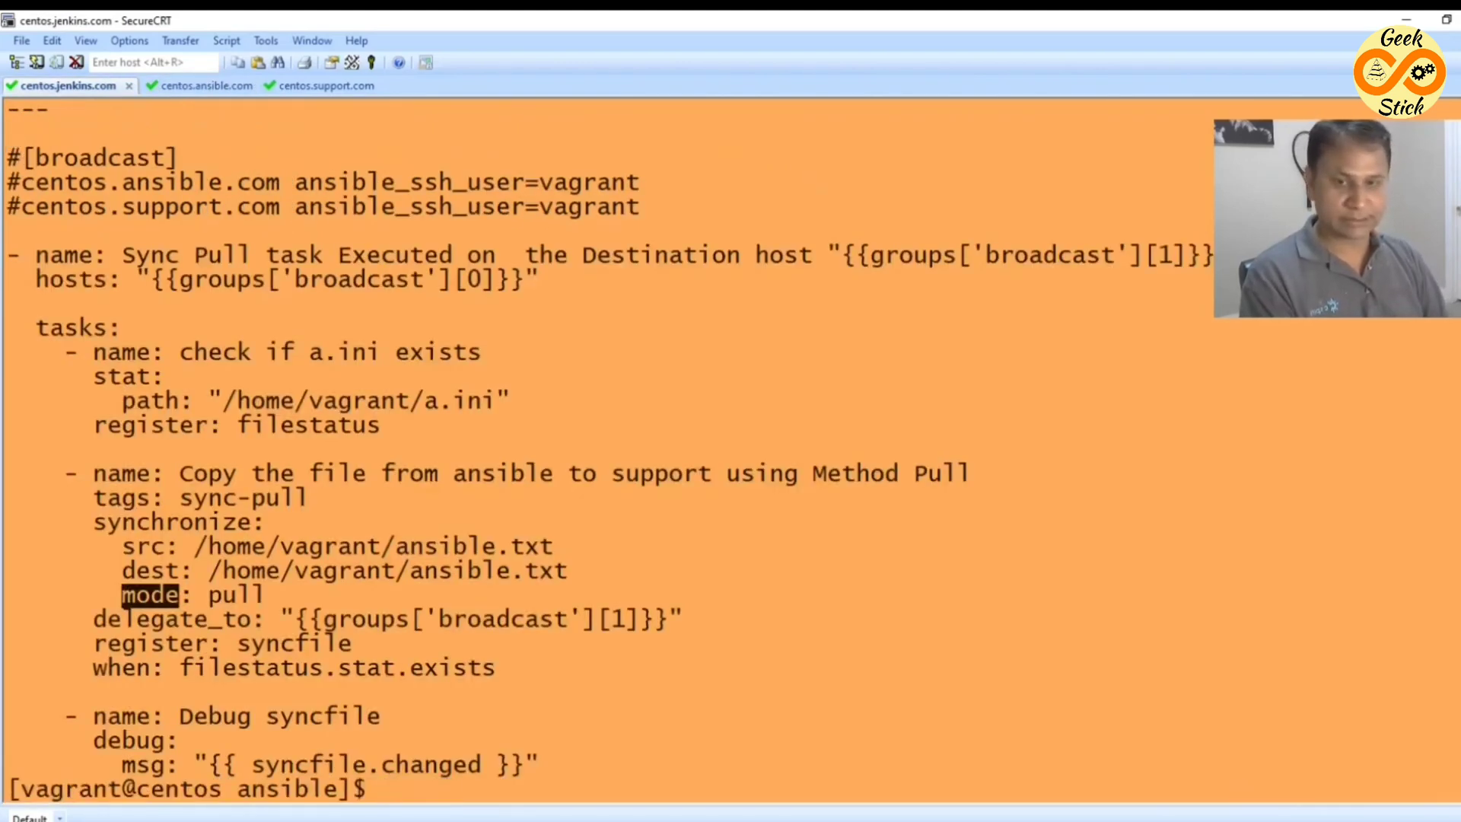
type("ansible-playbook syncpu")
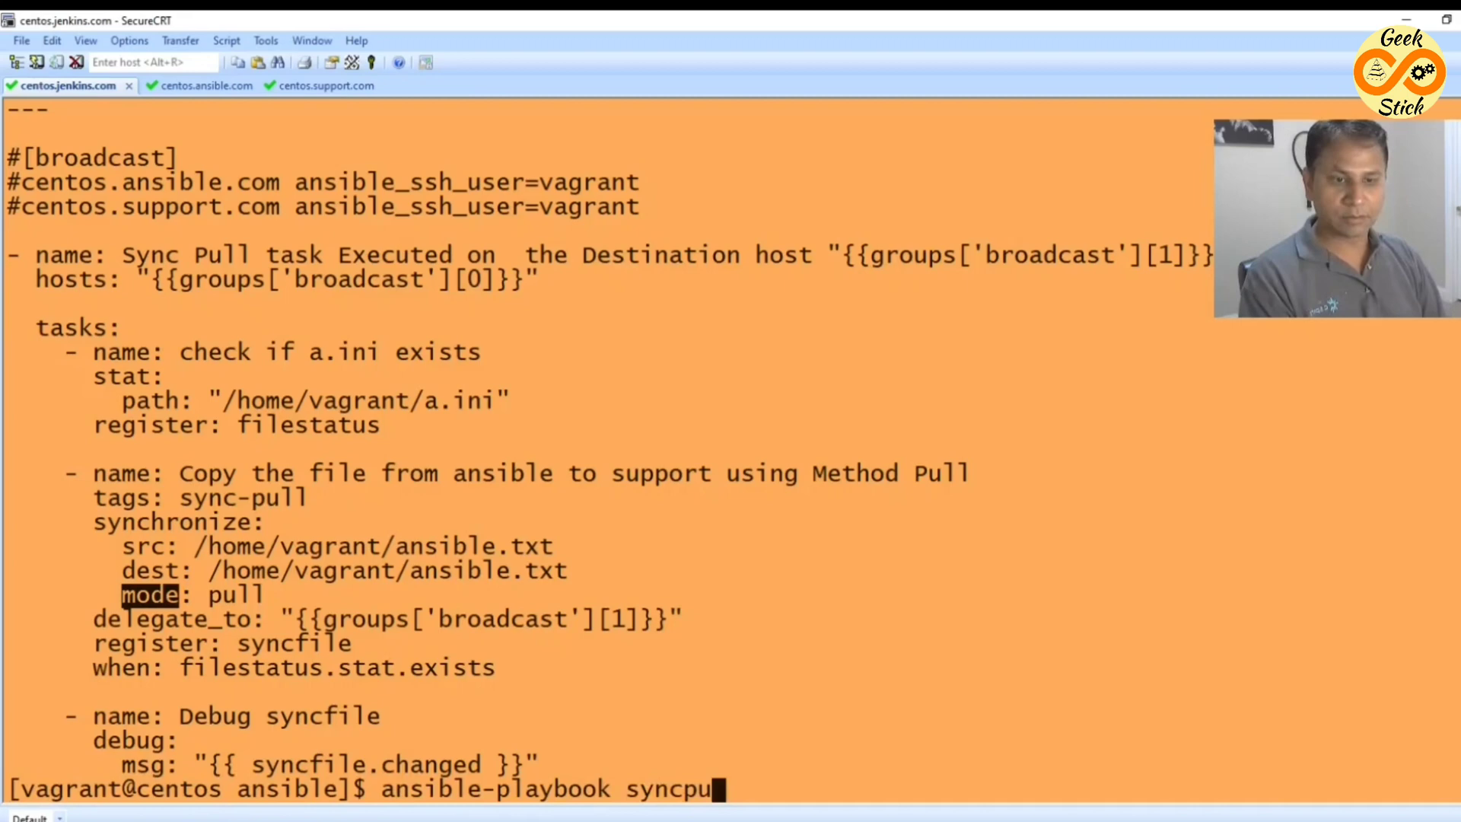
type("ll.yaml")
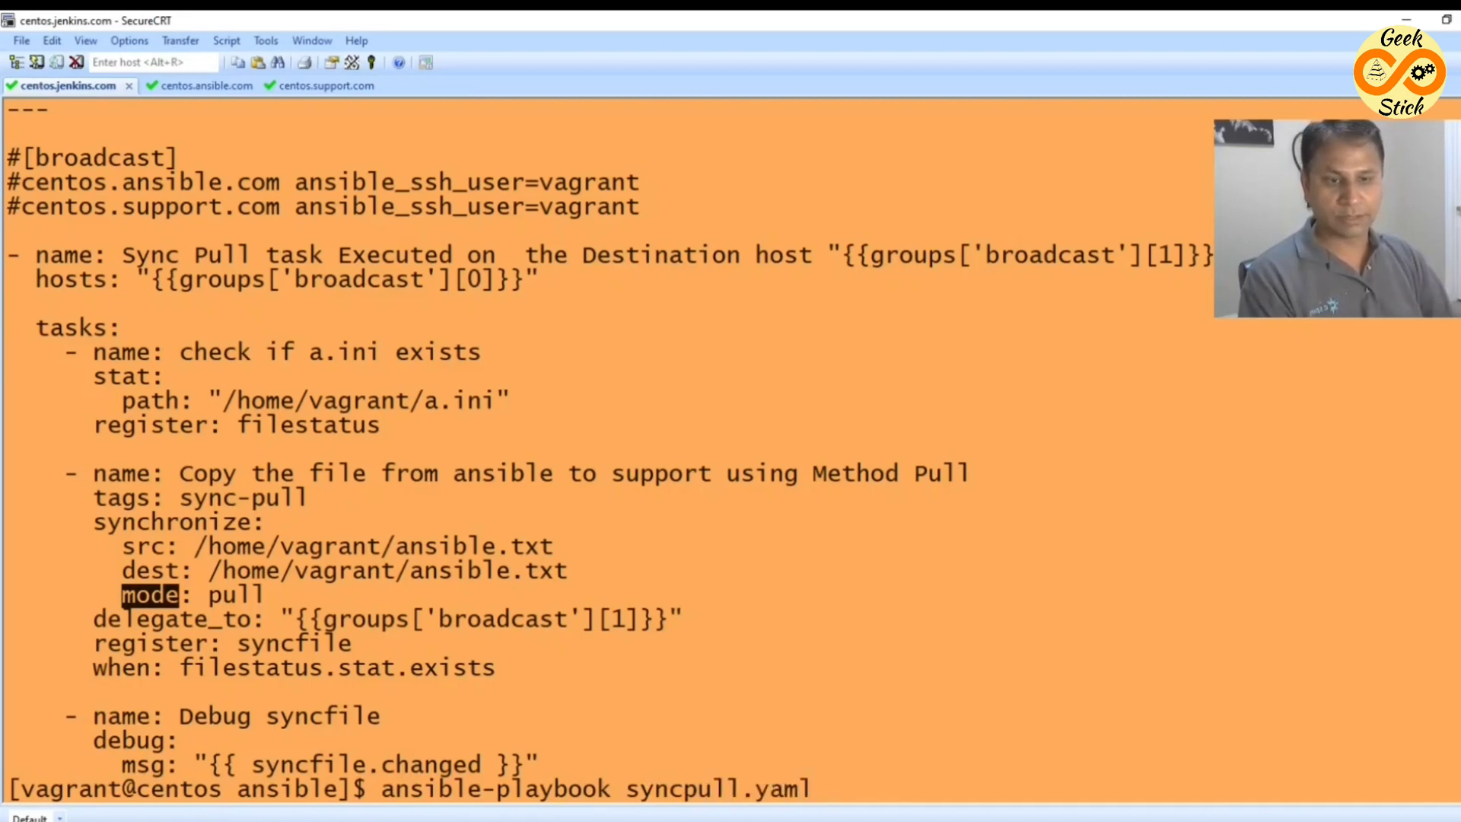
key("Return")
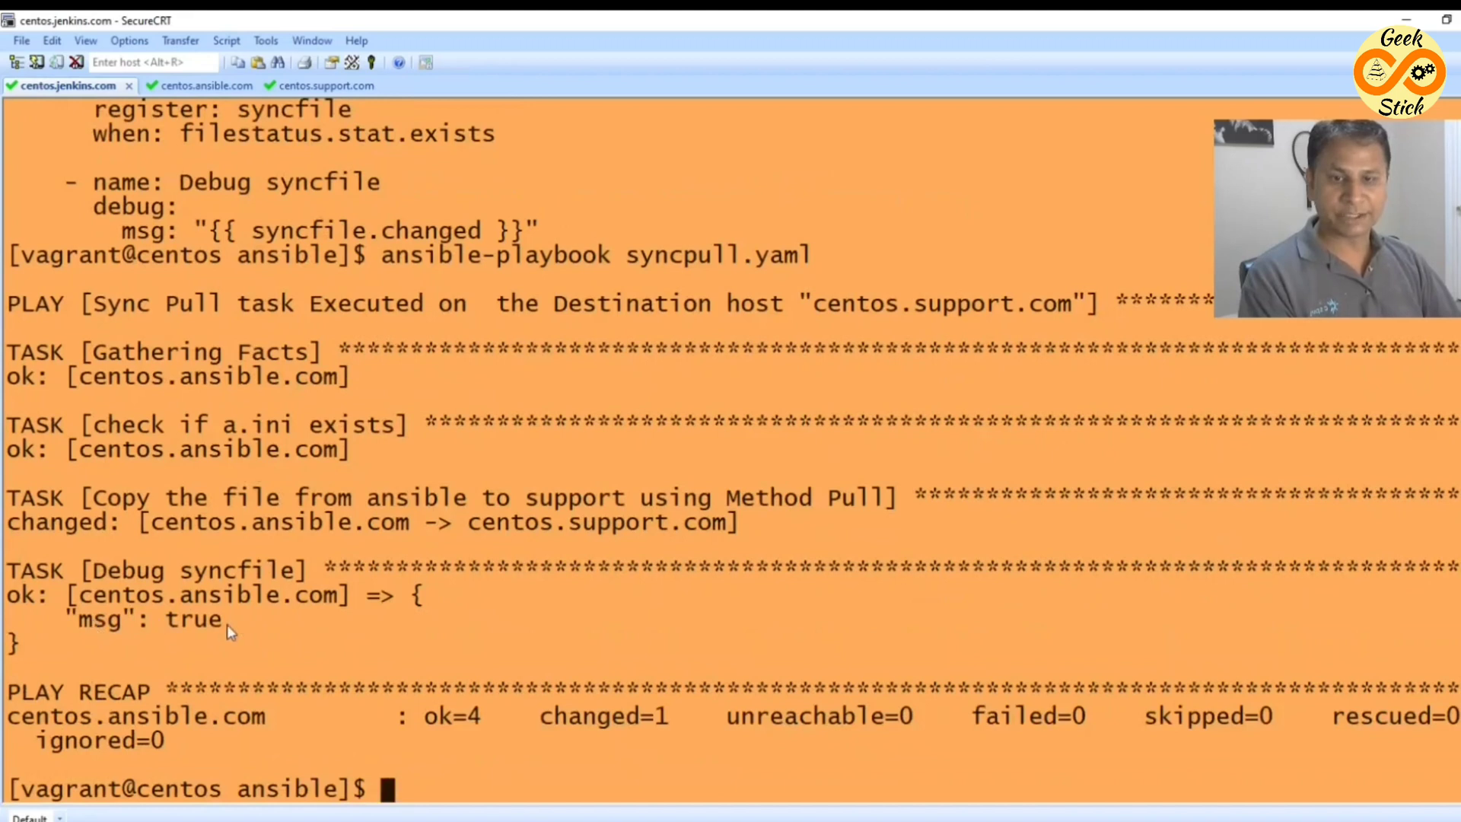
List centos.support.com files with ls -lrt showing ansible.txt, then compare with the ansible host.
left_click(306, 84)
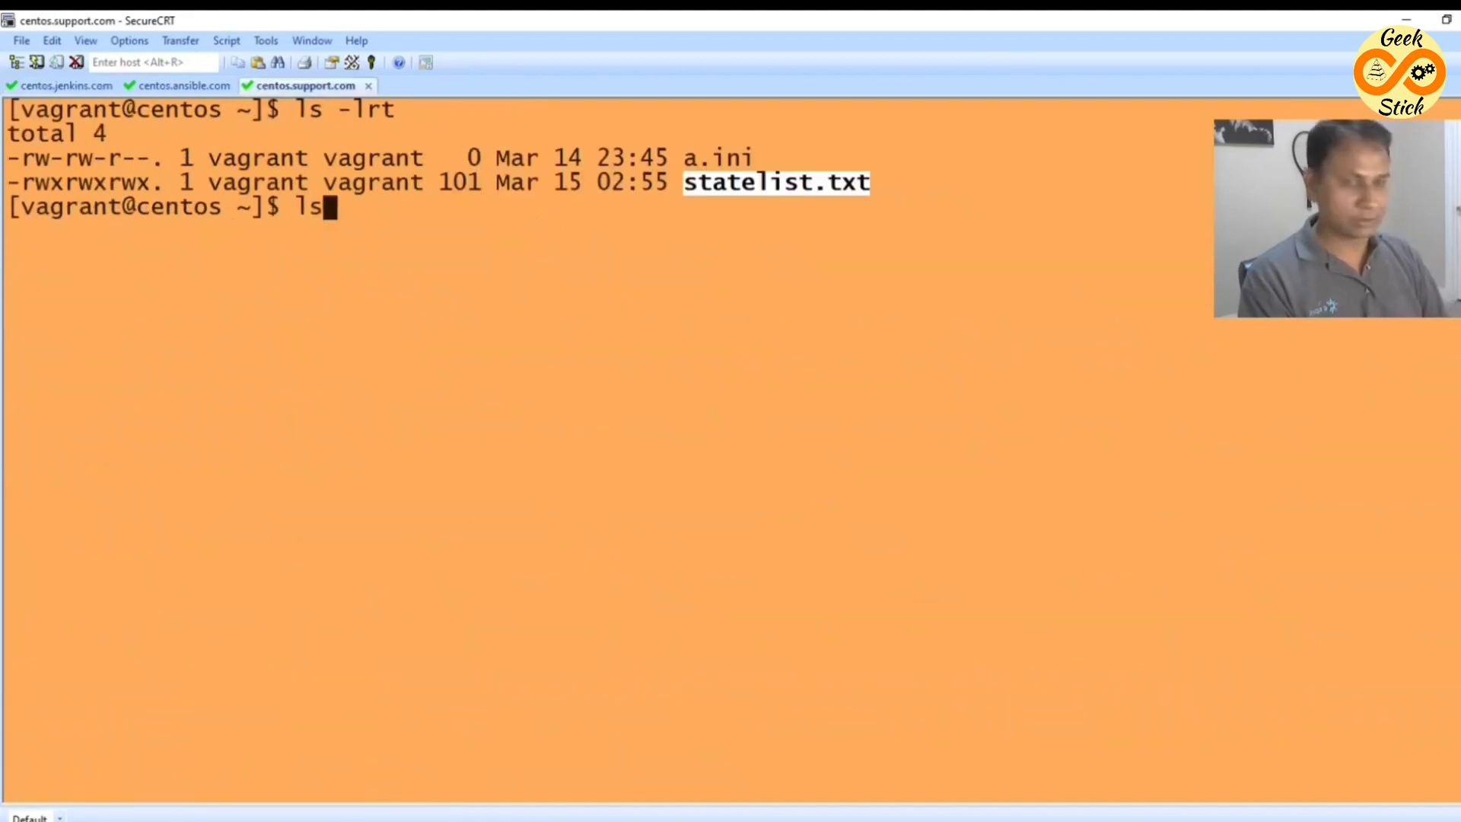
key("Return")
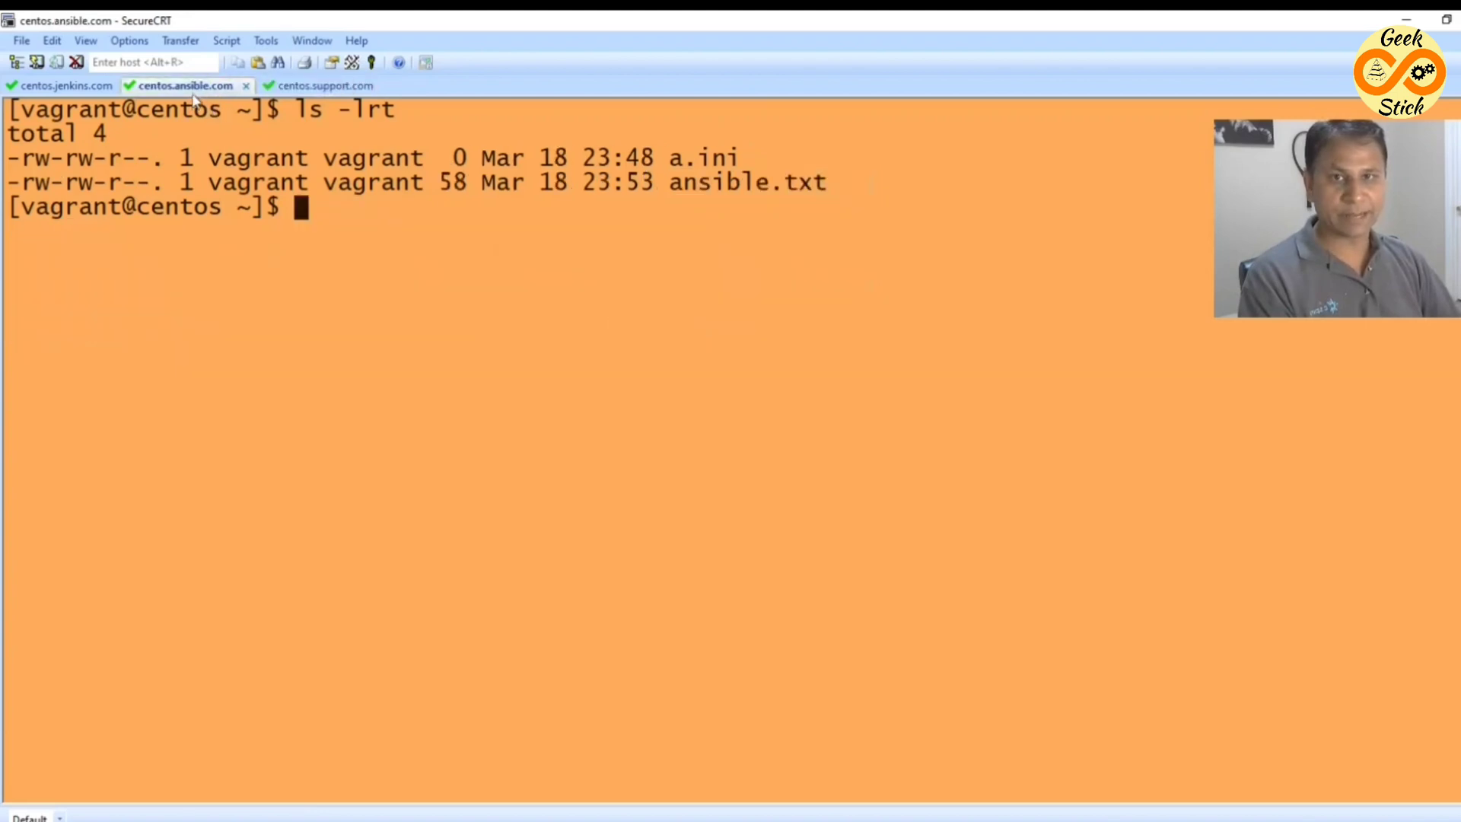
left_click(312, 84)
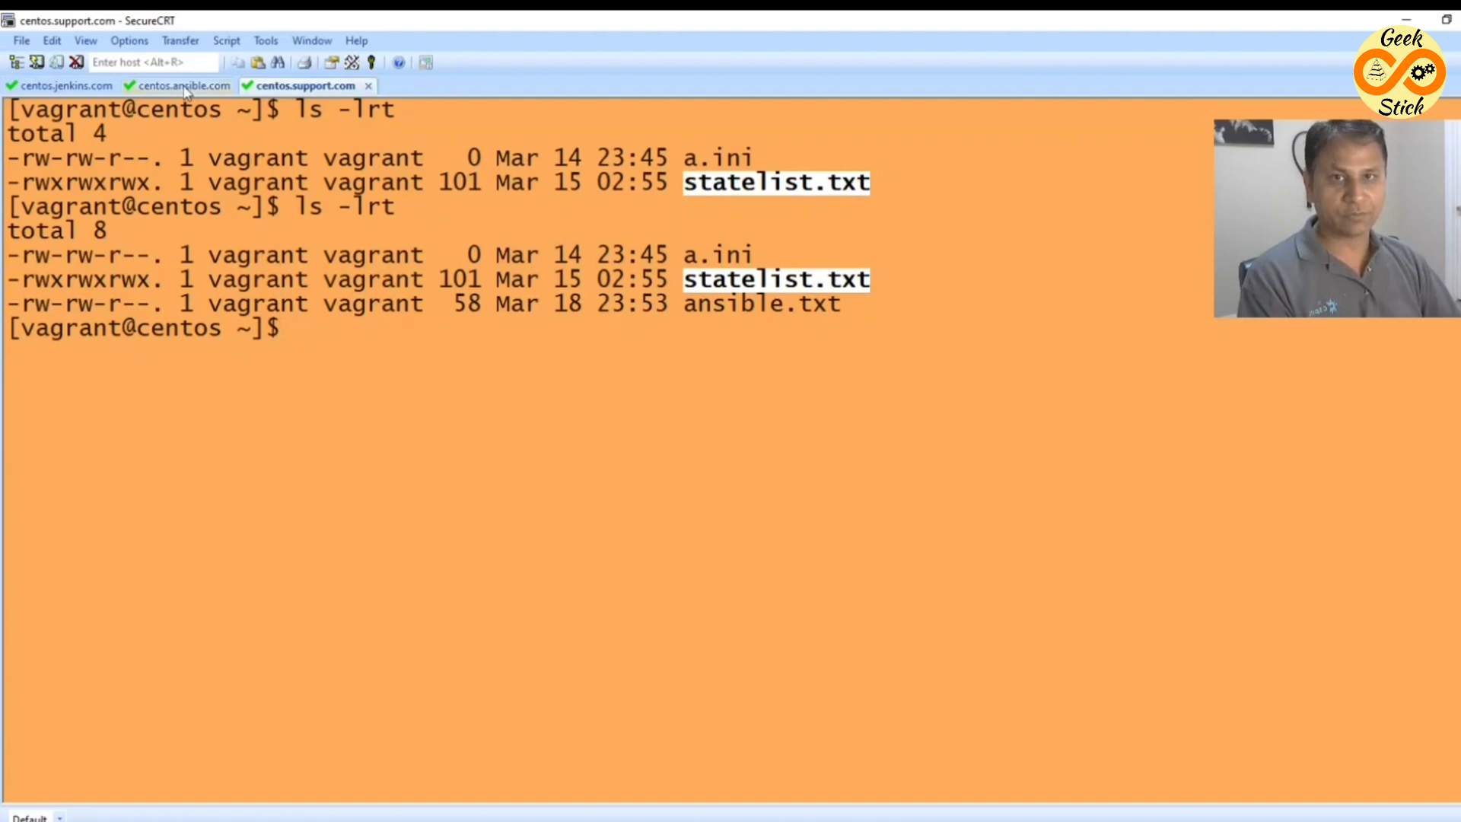
mouse_move(427, 128)
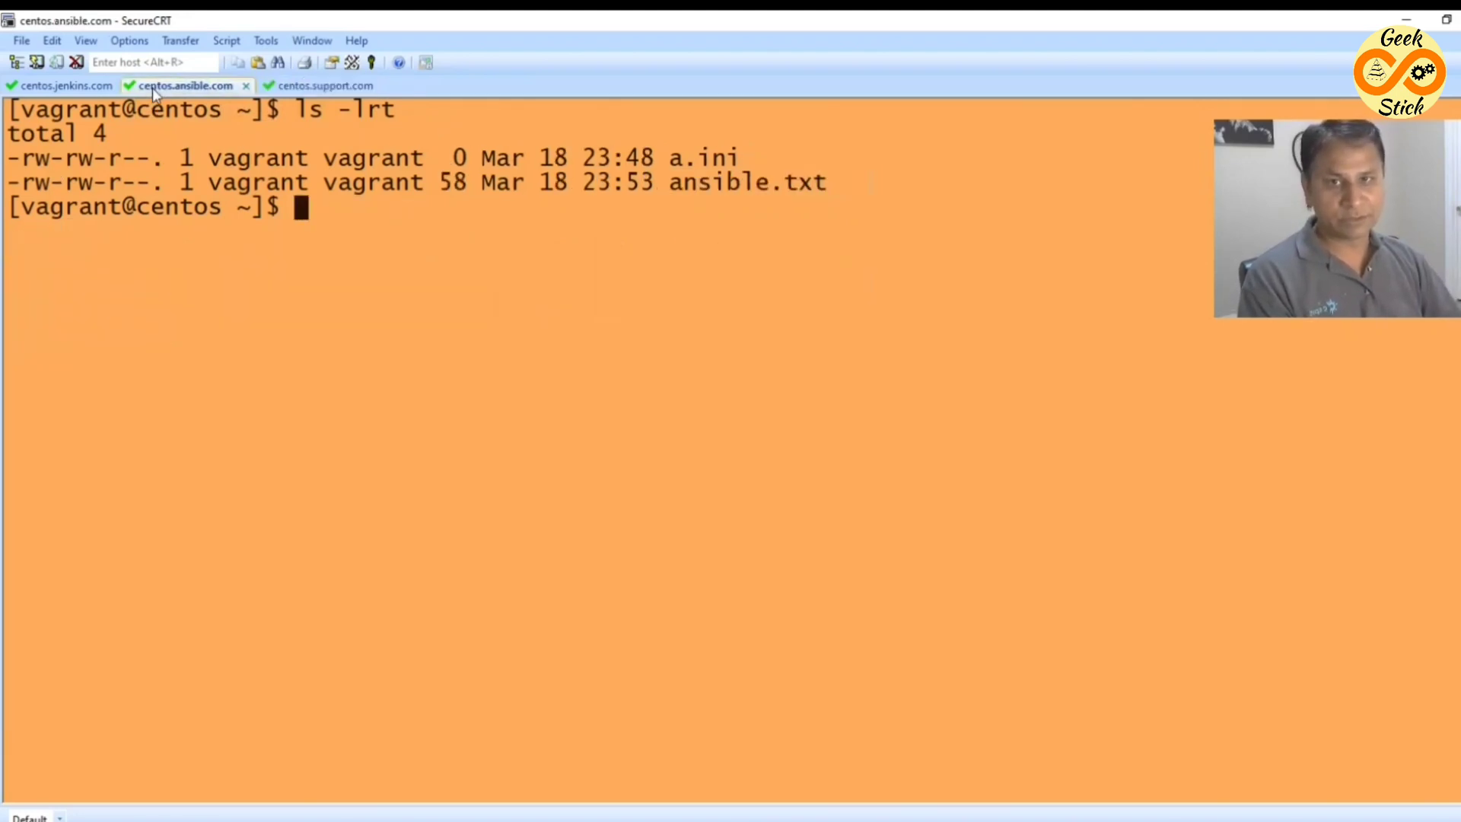
mouse_move(63, 85)
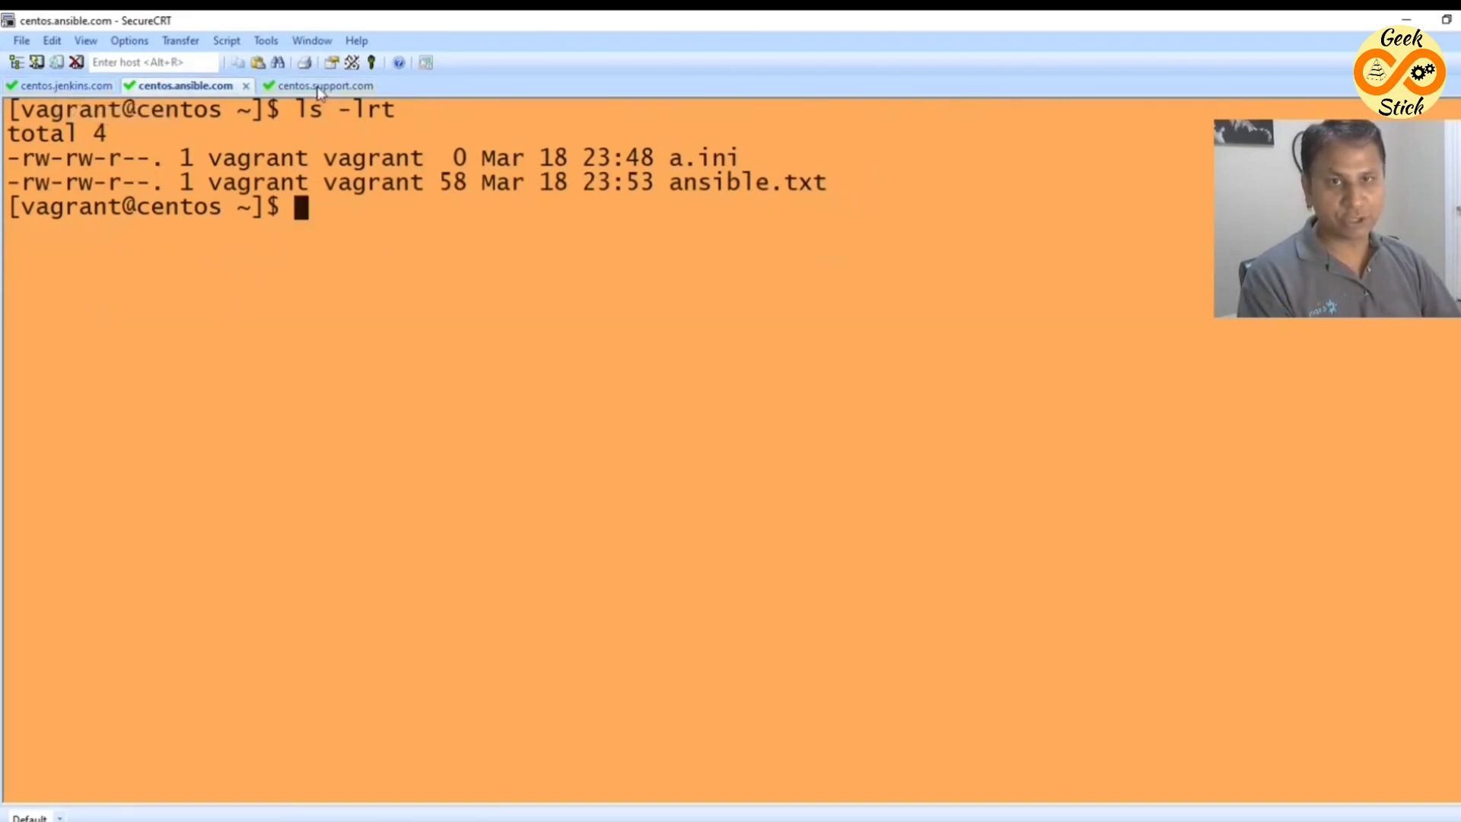
left_click(320, 85)
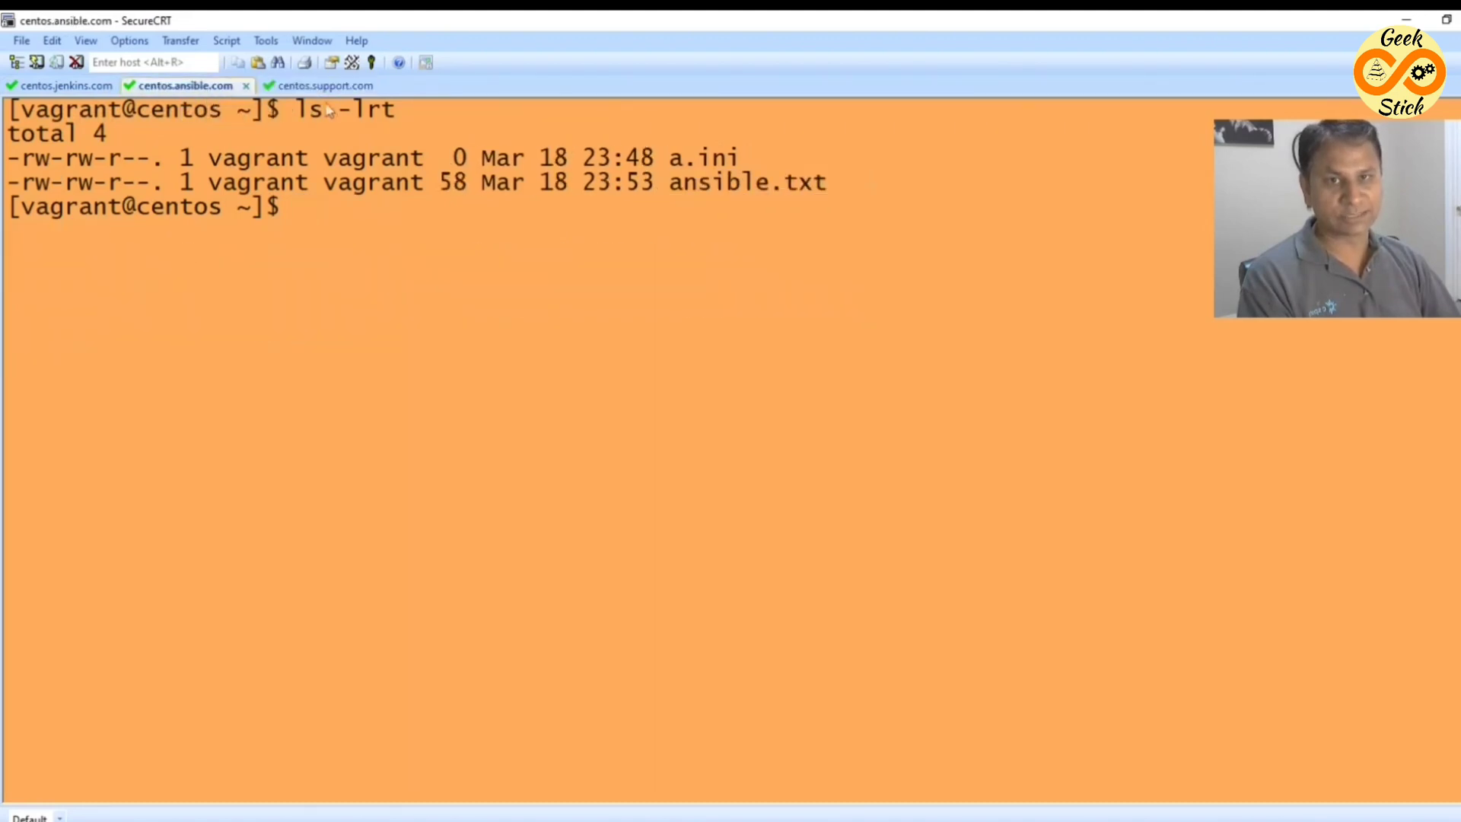
Return to the centos.jenkins.com session and scroll through the unchanged syncpull.yaml rerun output.
left_click(61, 84)
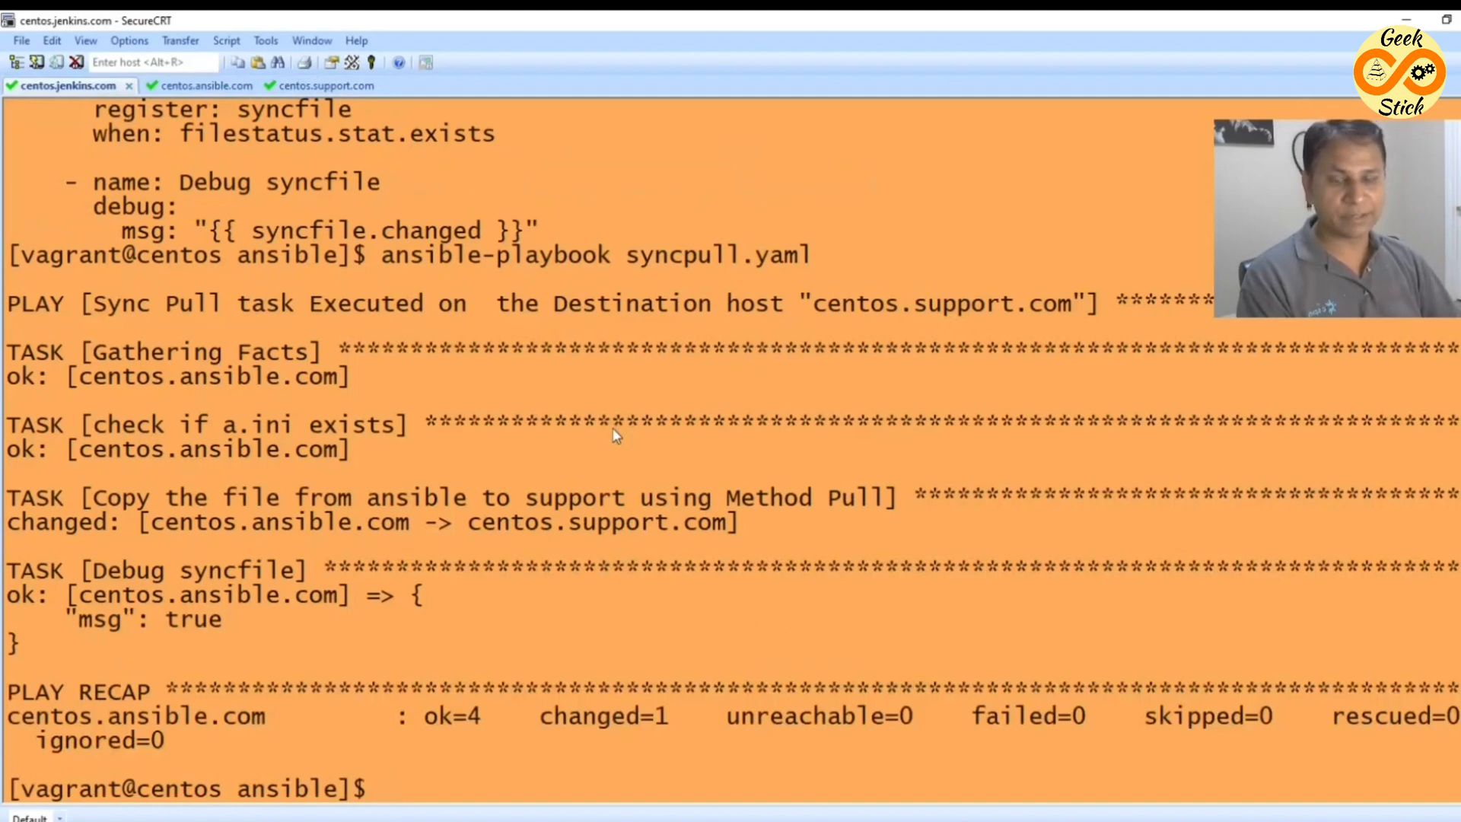
scroll("down", 3)
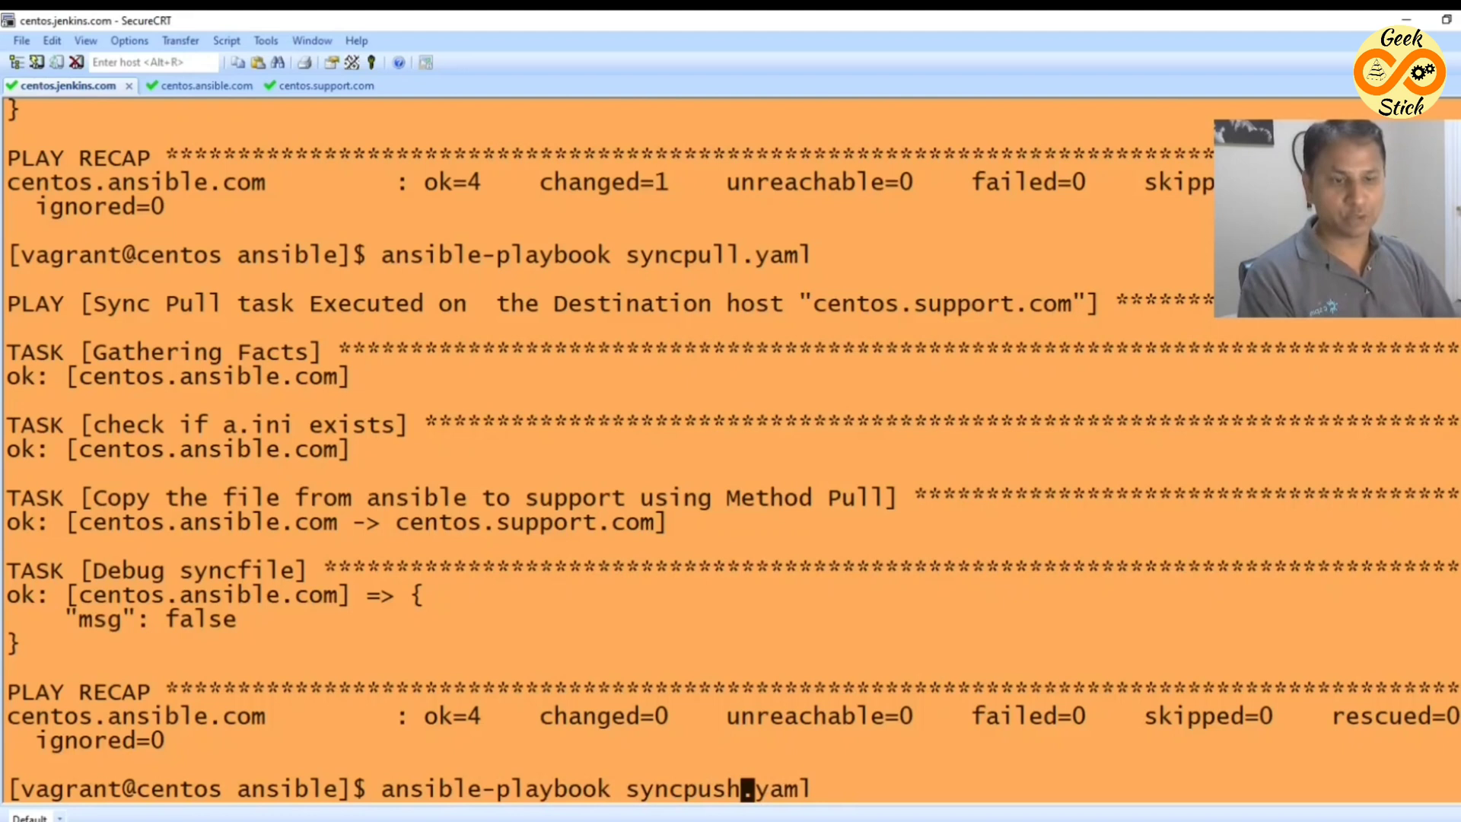
mouse_move(313, 109)
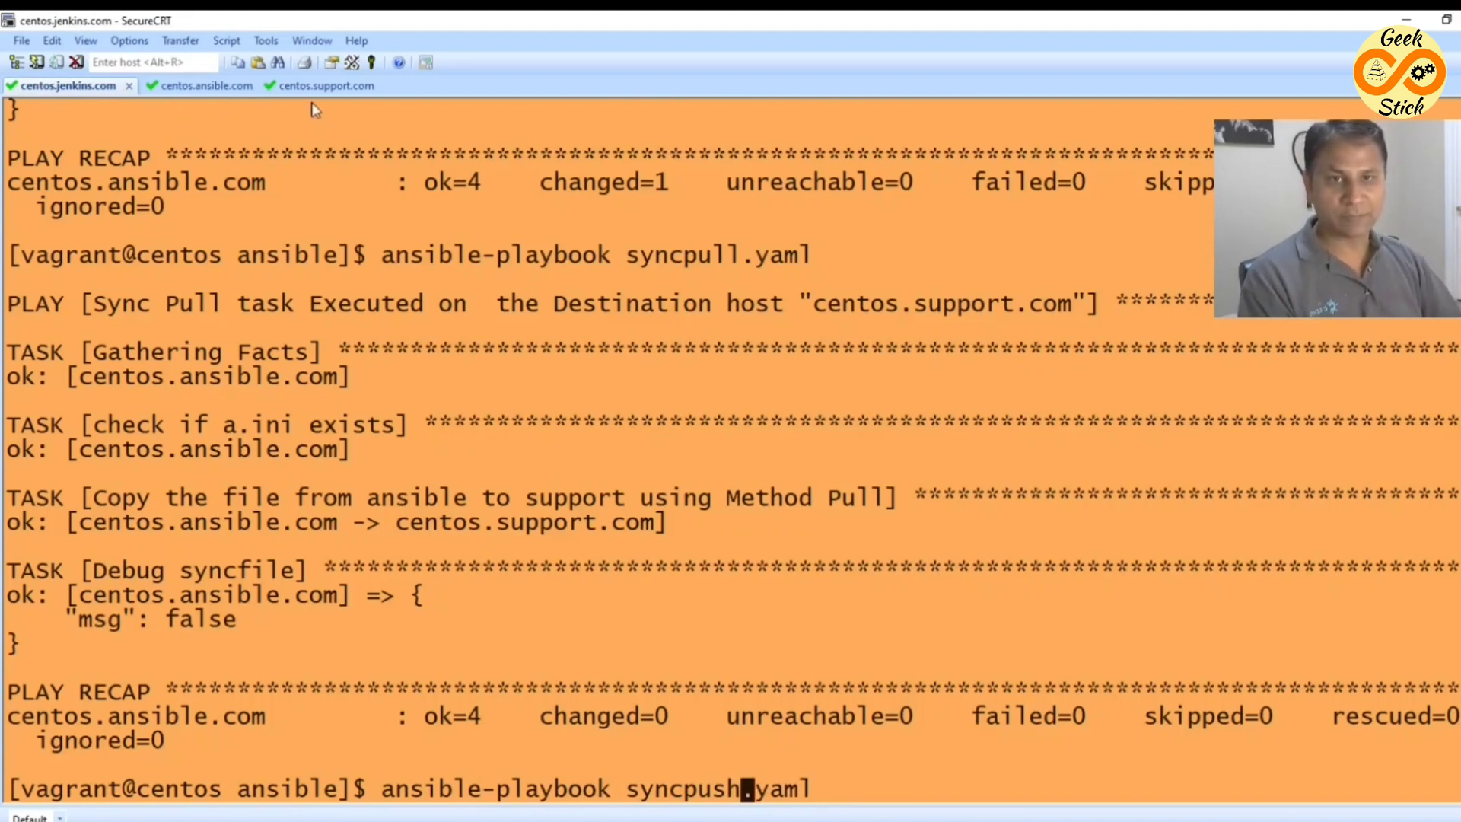
View the support and ansible host listings, then run syncpush.yaml from the jenkins session.
left_click(311, 85)
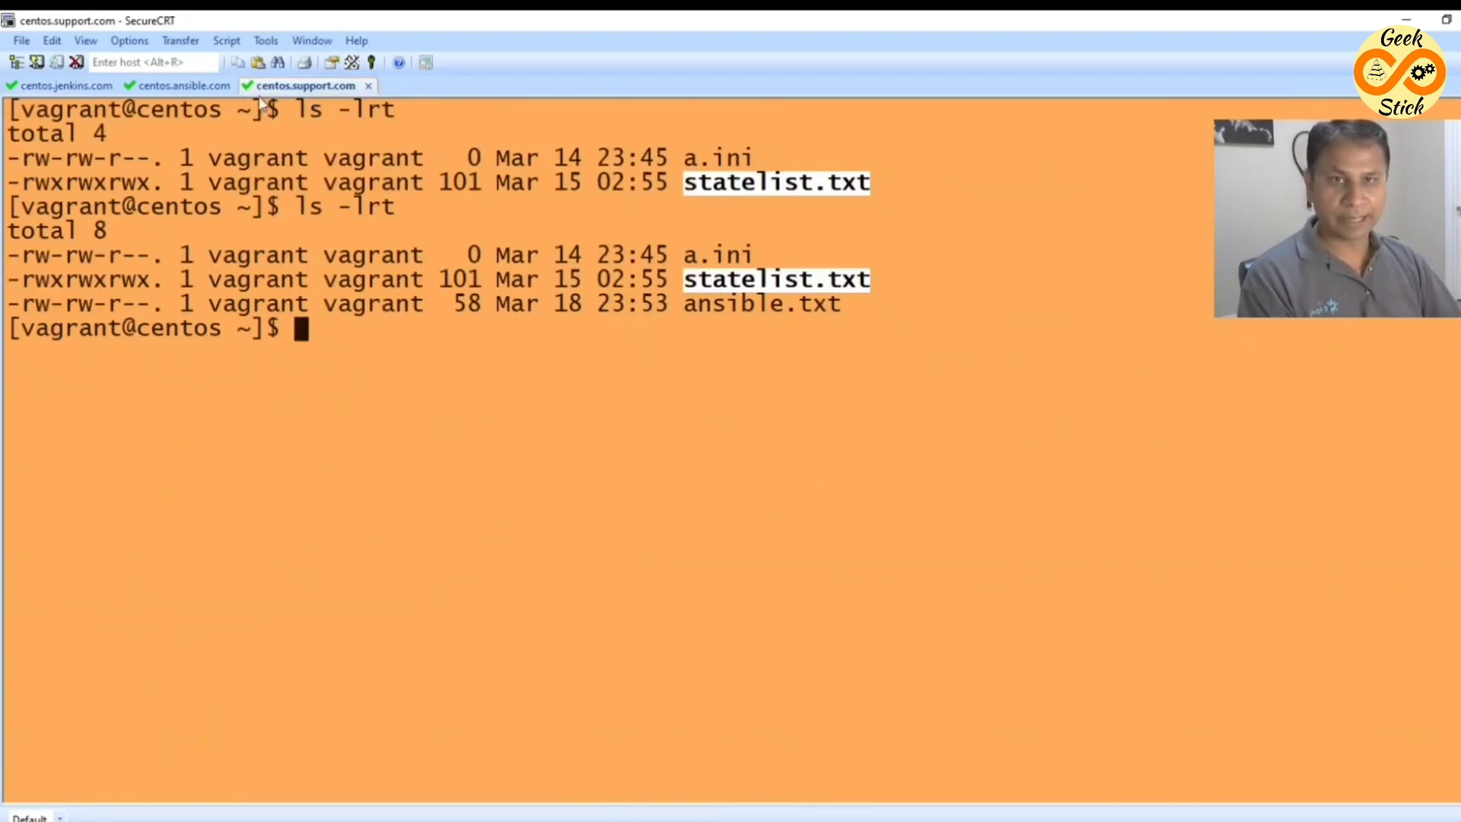
mouse_move(701, 352)
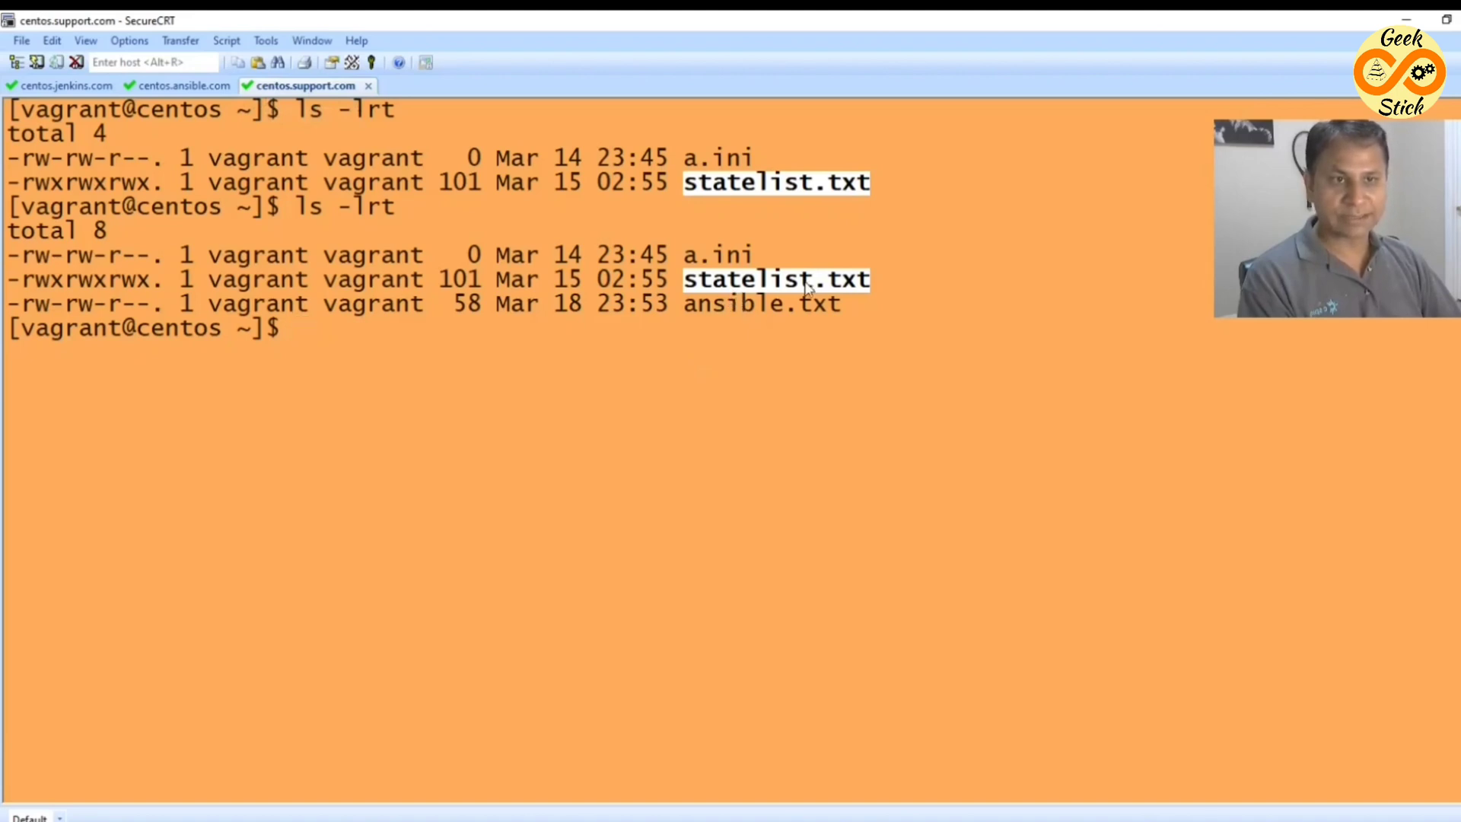
mouse_move(832, 303)
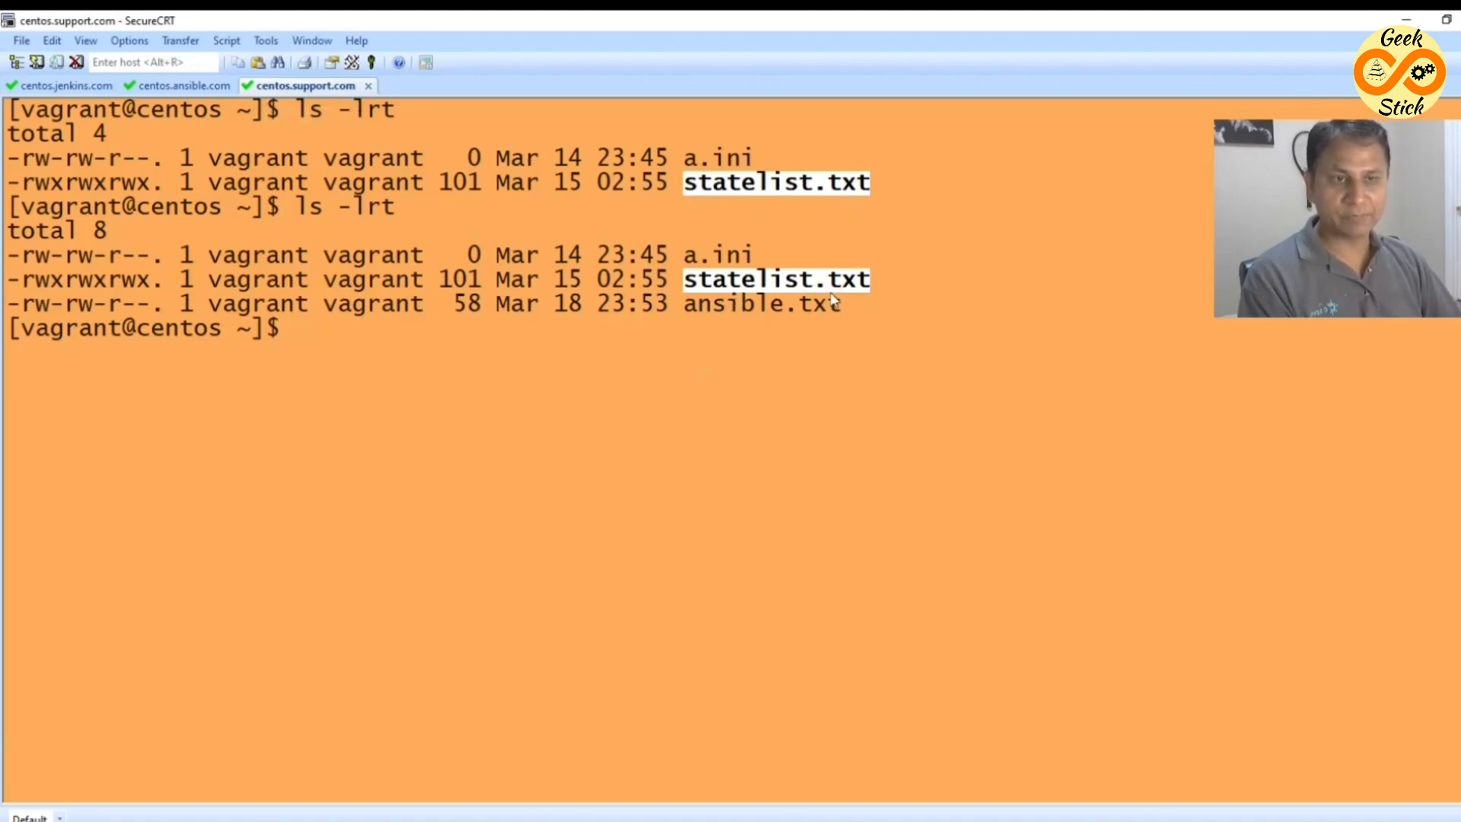
left_click(184, 85)
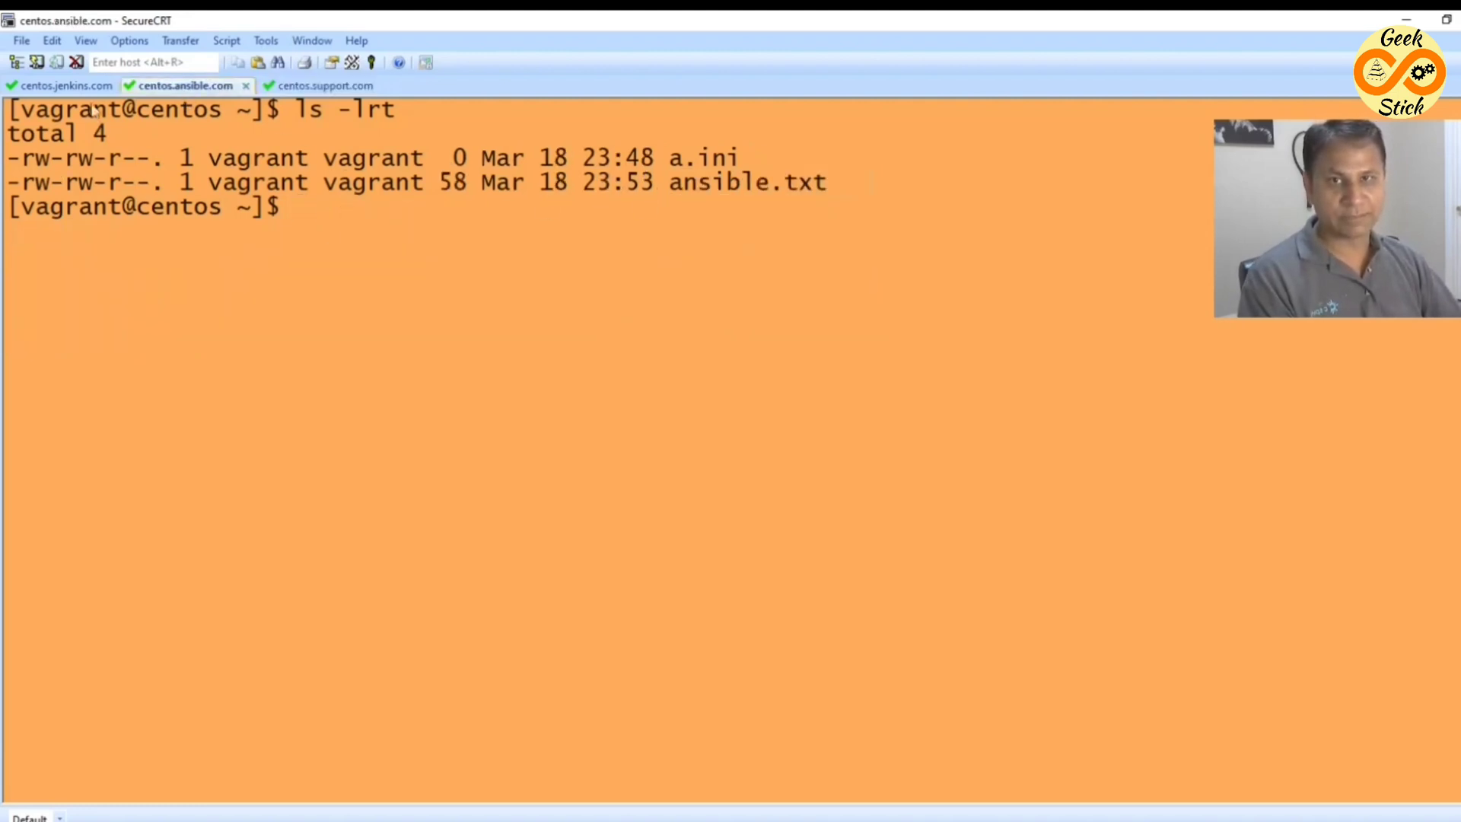
left_click(62, 84)
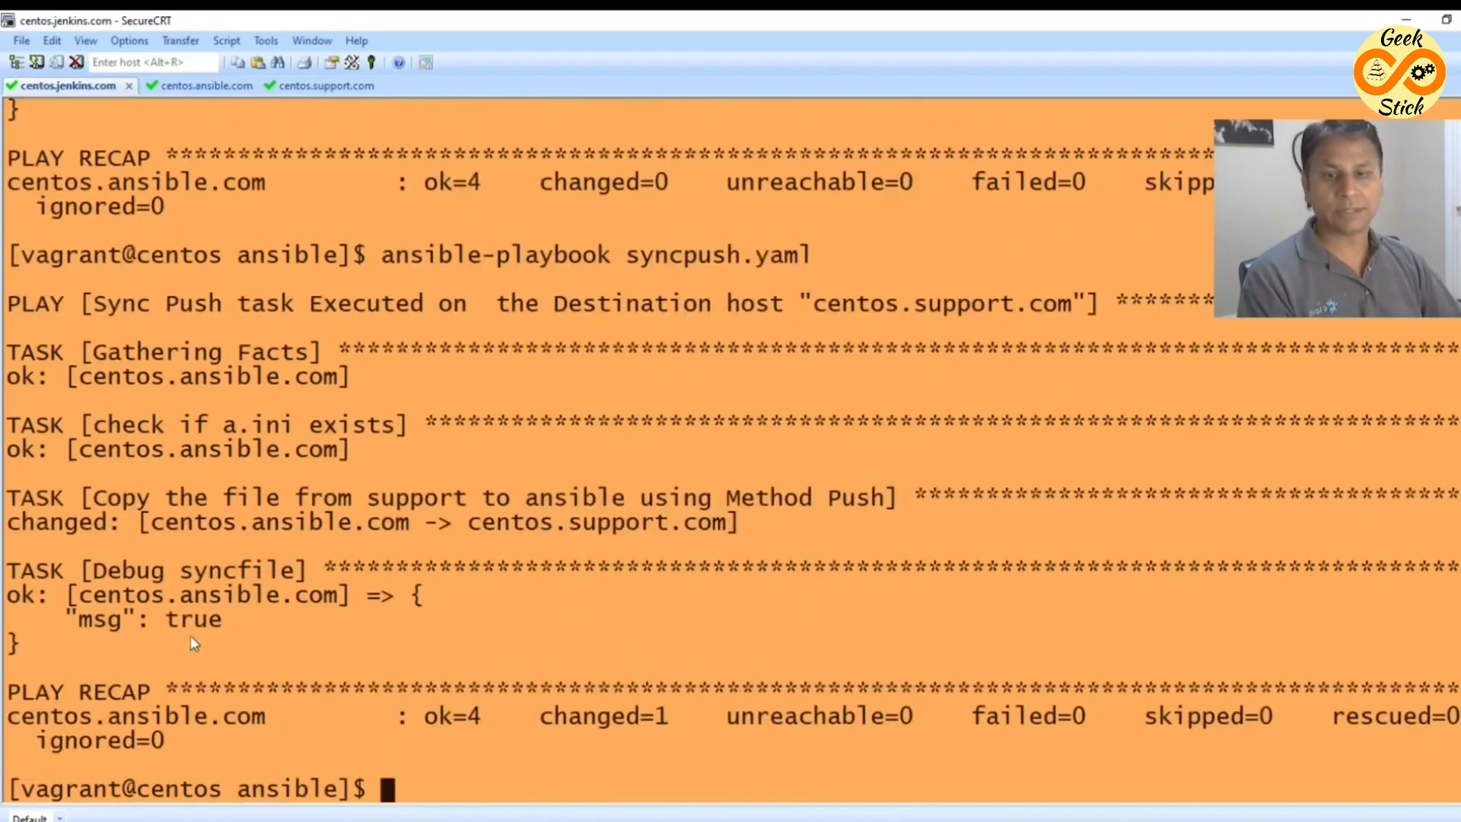
List centos.ansible.com files to confirm statelist.txt arrived, then return to the jenkins output.
left_click(183, 84)
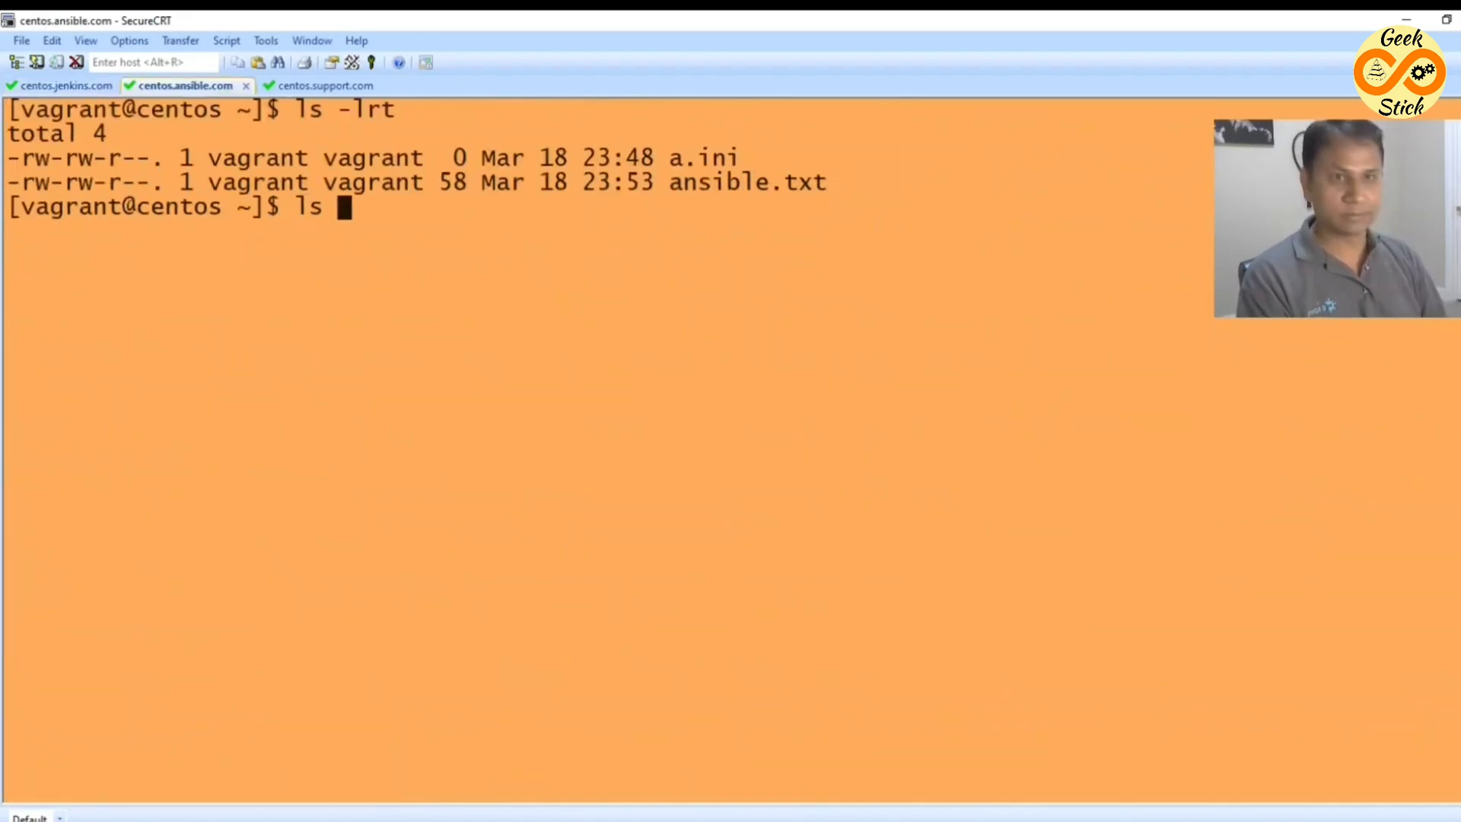
key("Return")
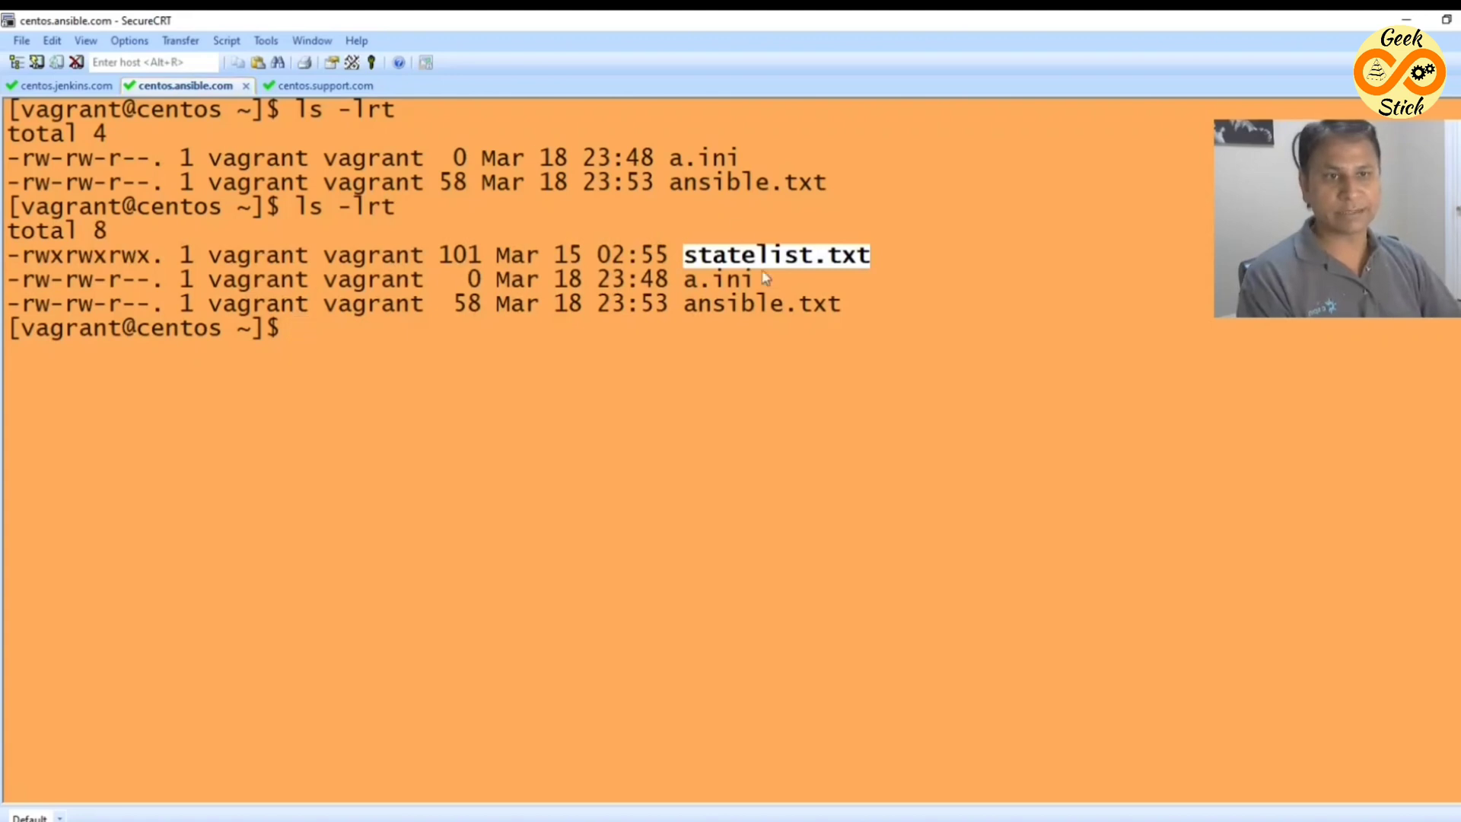
left_click(64, 84)
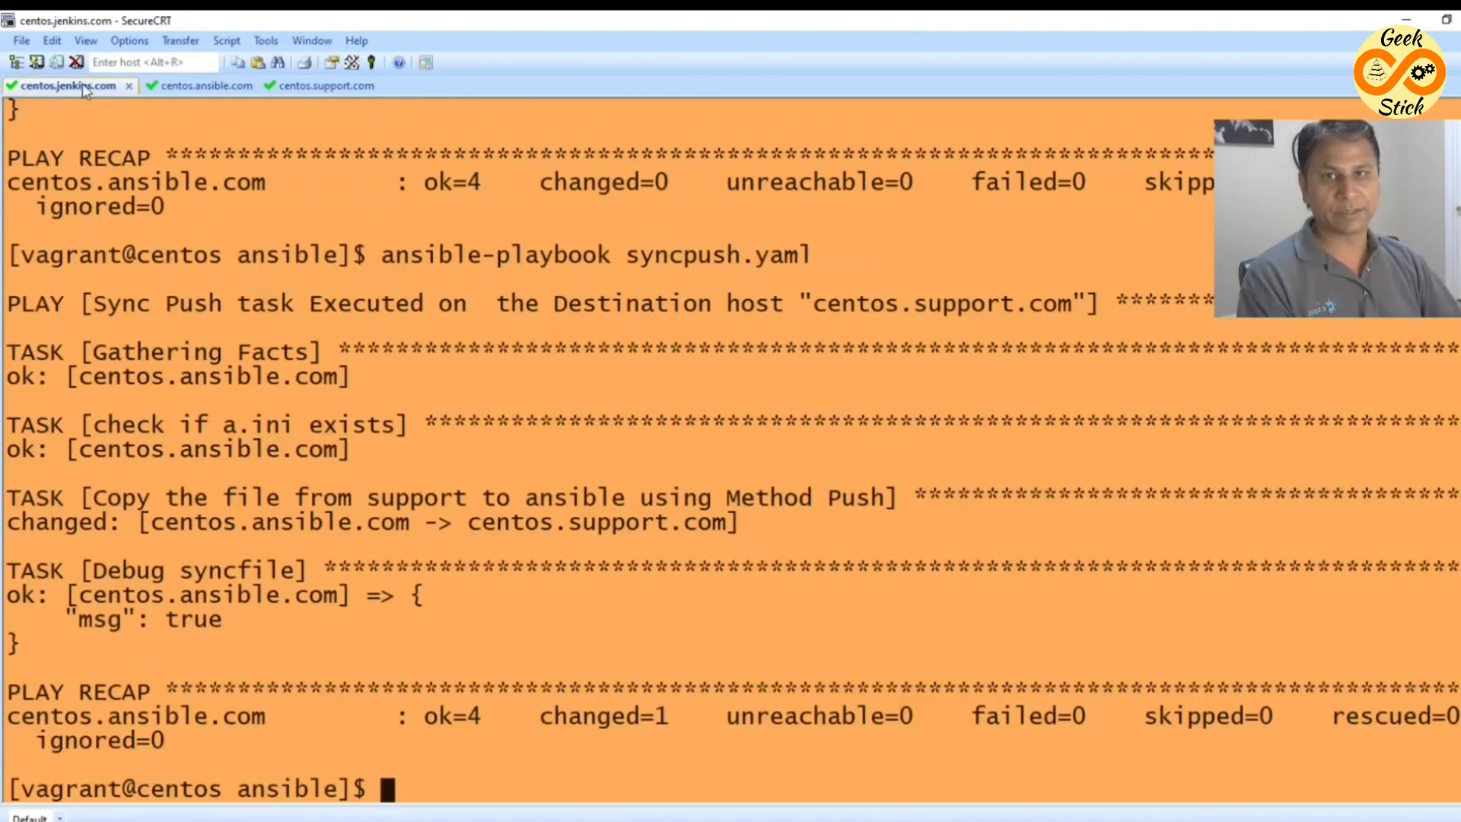
mouse_move(612, 453)
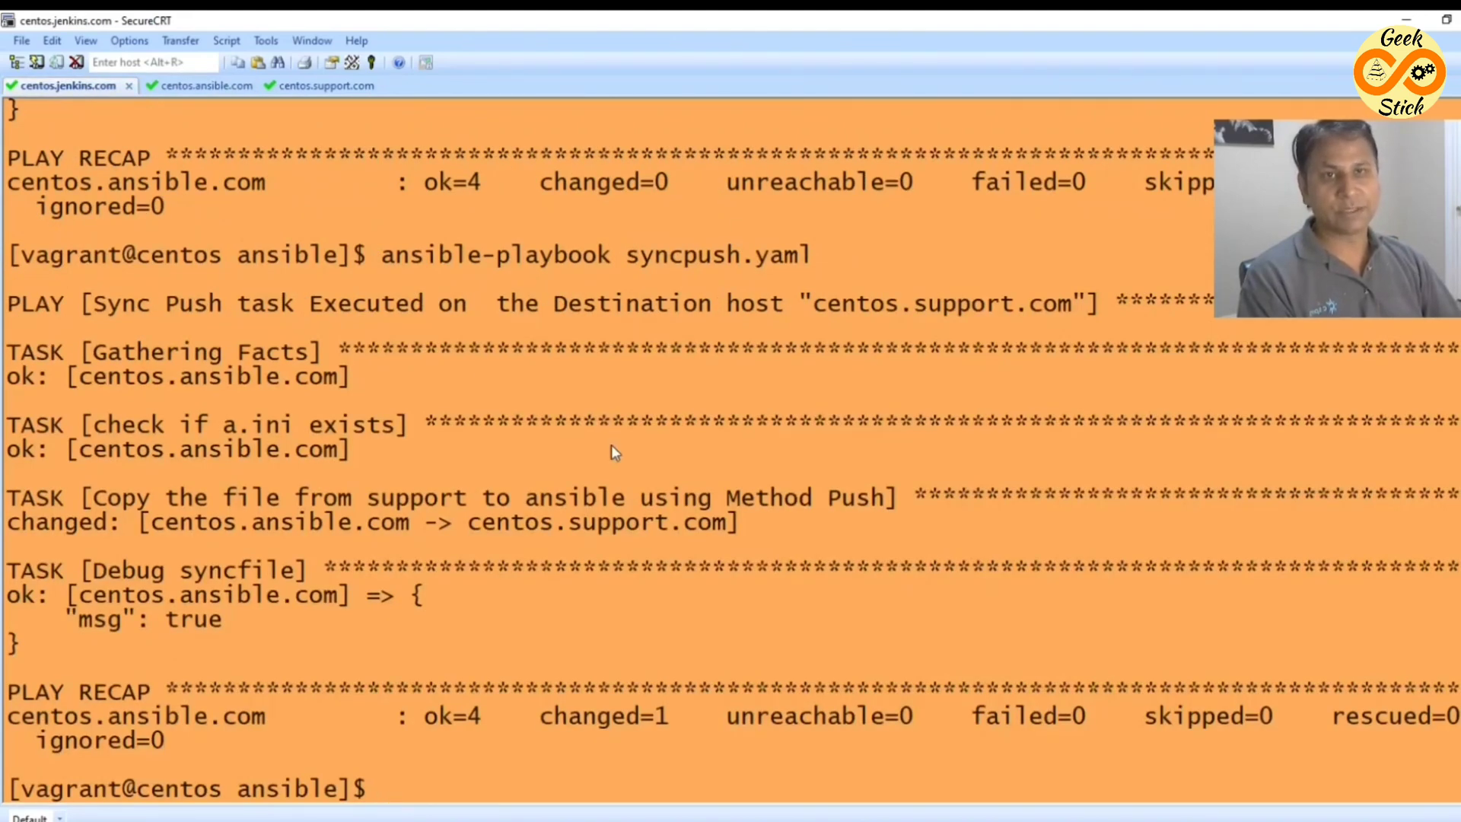